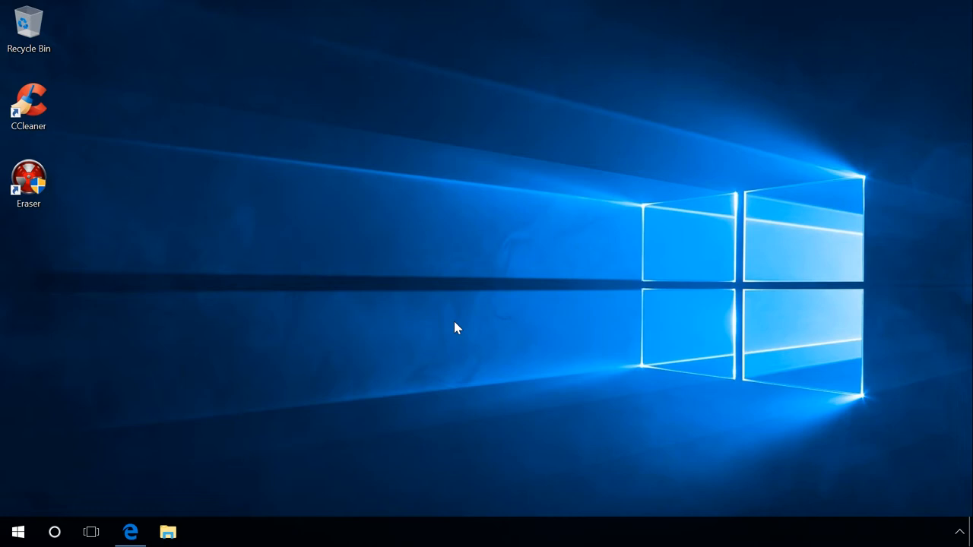
- Review the CCleaner, File Shredder and Freeraser download pages in the browser
click(131, 532)
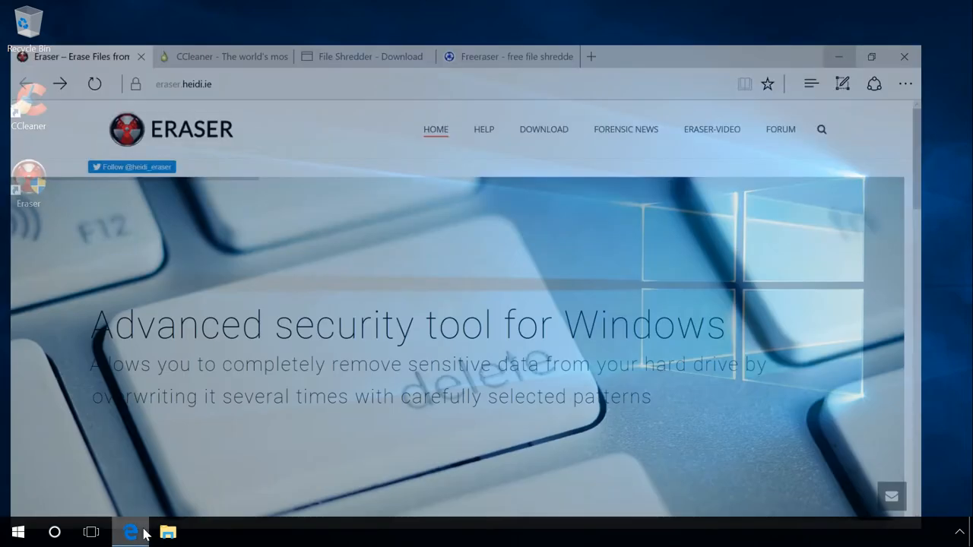
click(871, 56)
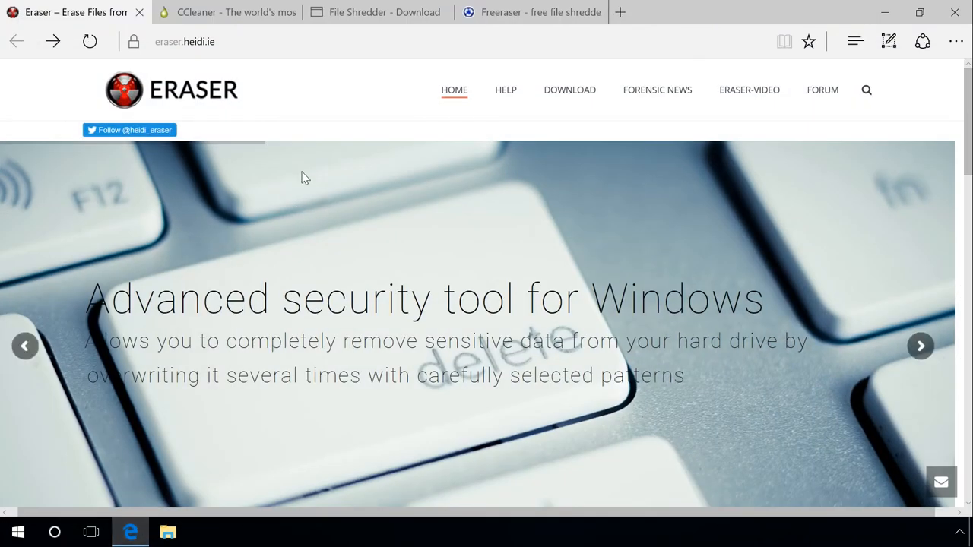
click(228, 12)
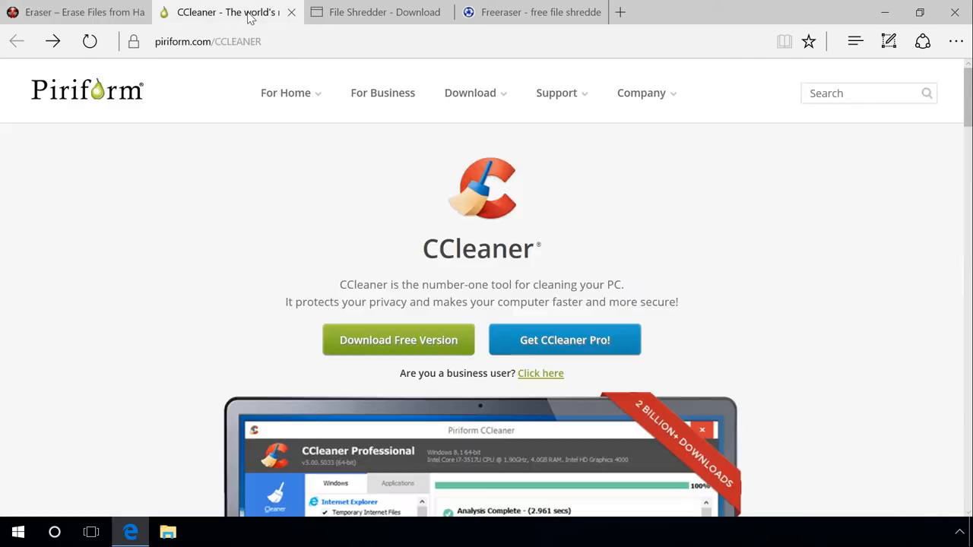
mouse_move(349, 81)
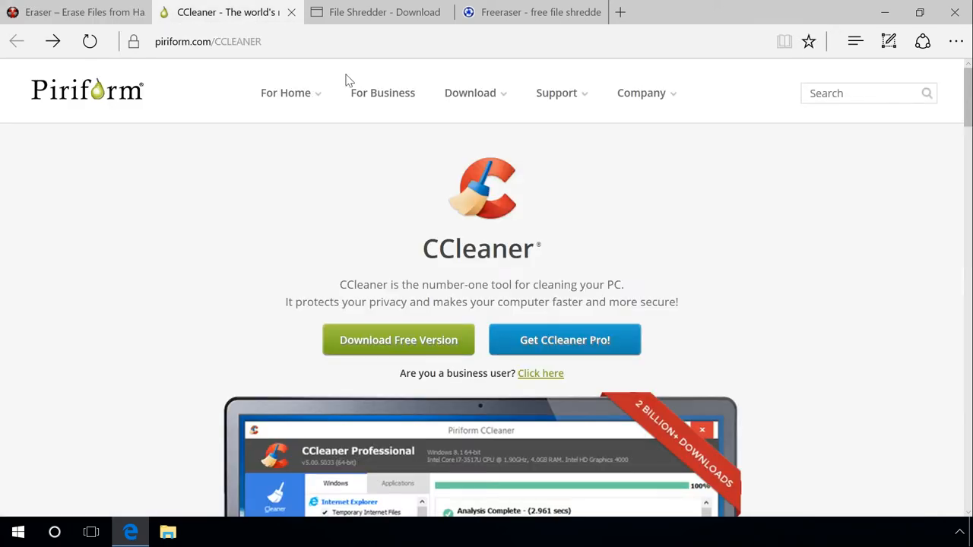
click(377, 12)
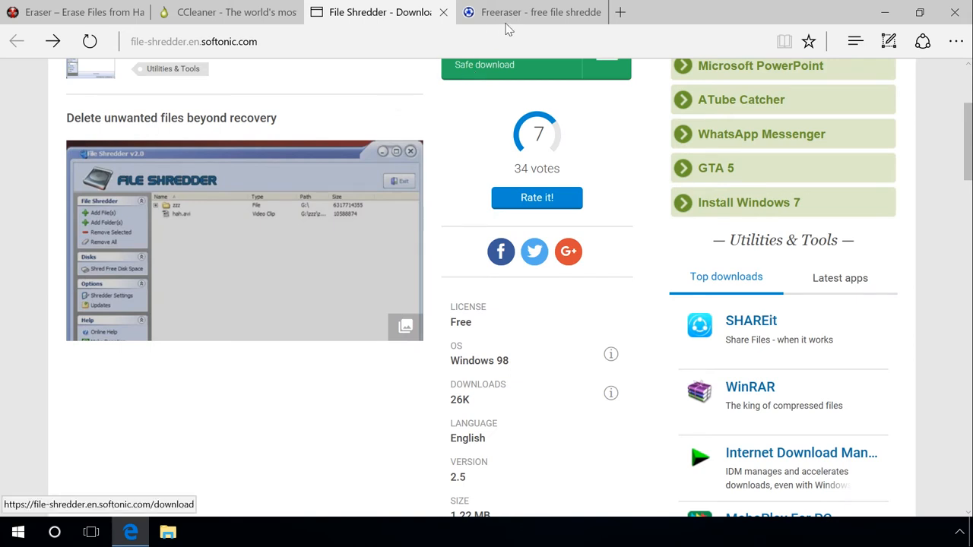
click(532, 12)
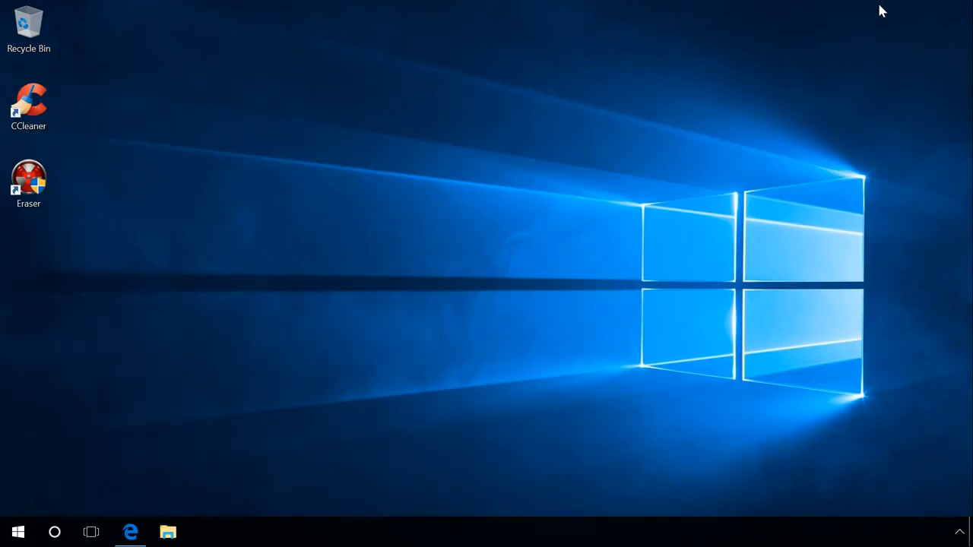
mouse_move(303, 213)
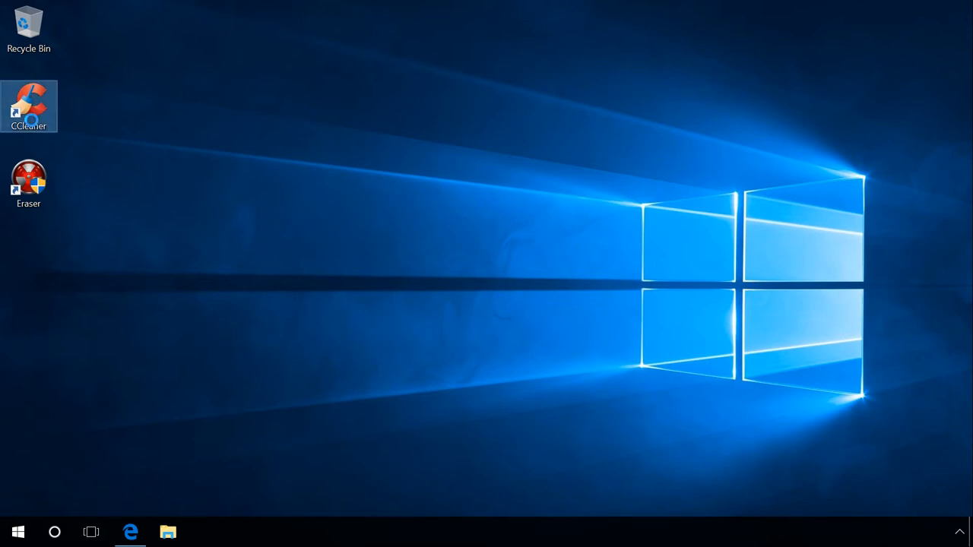
- Launch CCleaner from the desktop and show its Tools section
double_click(28, 105)
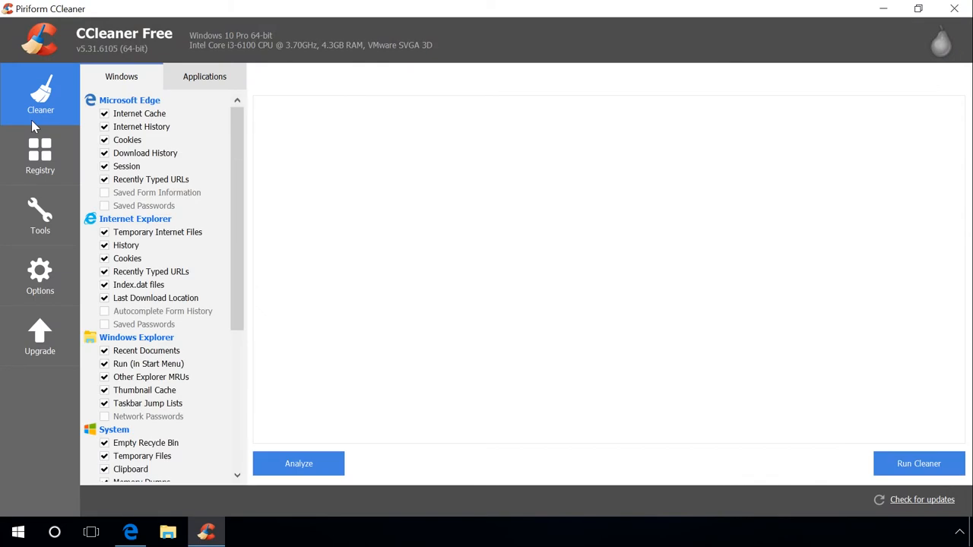
click(39, 216)
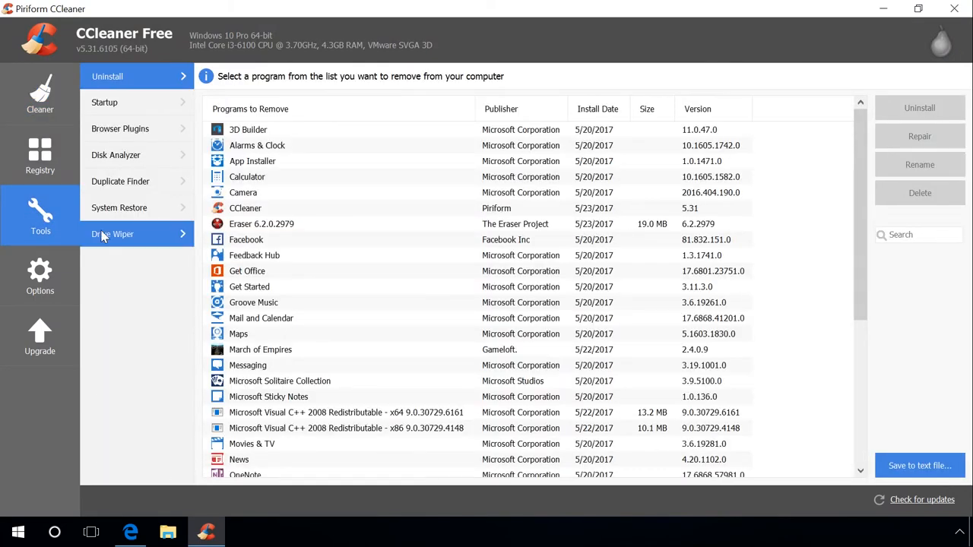
- In Drive Wiper, mark USB DRIVE (E:) for an Entire Drive wipe with Simple Overwrite (1 pass)
click(112, 234)
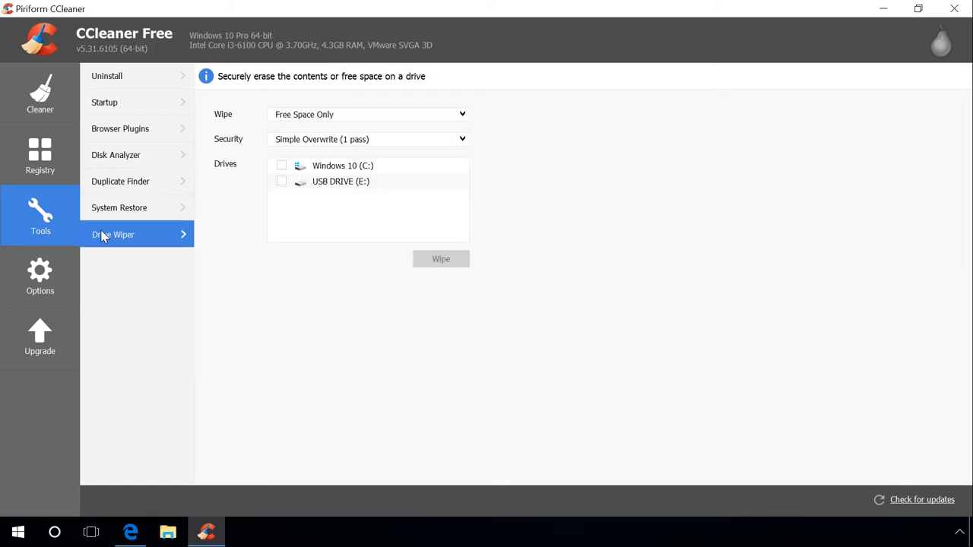
mouse_move(192, 222)
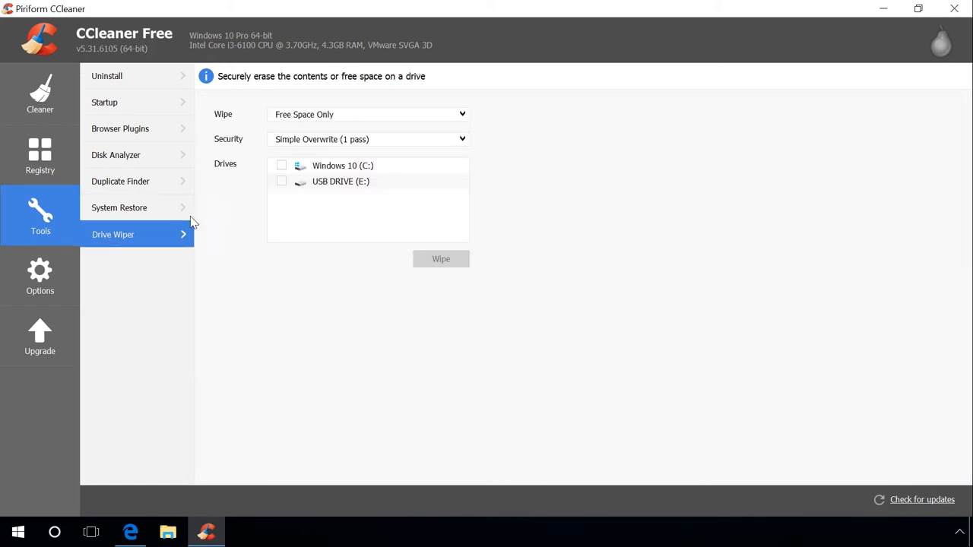
click(281, 181)
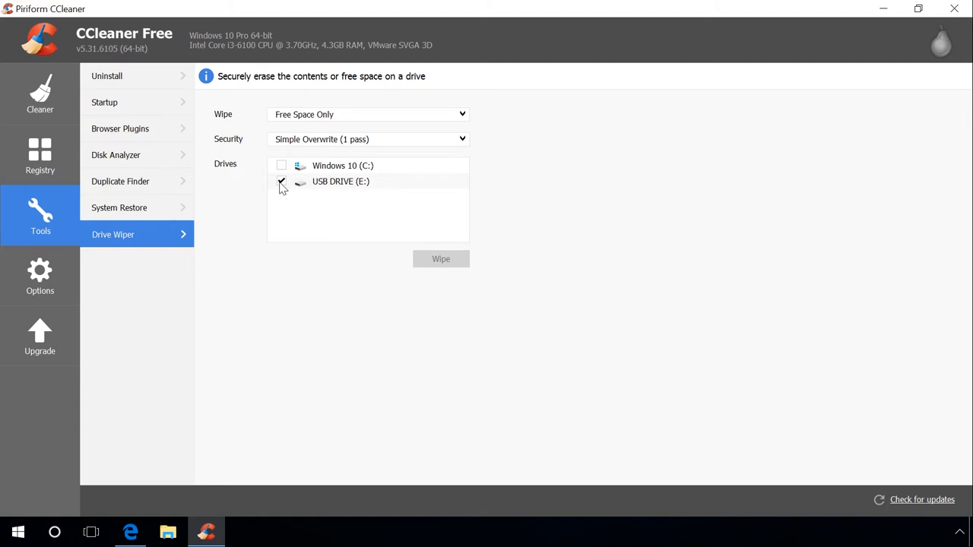
click(281, 181)
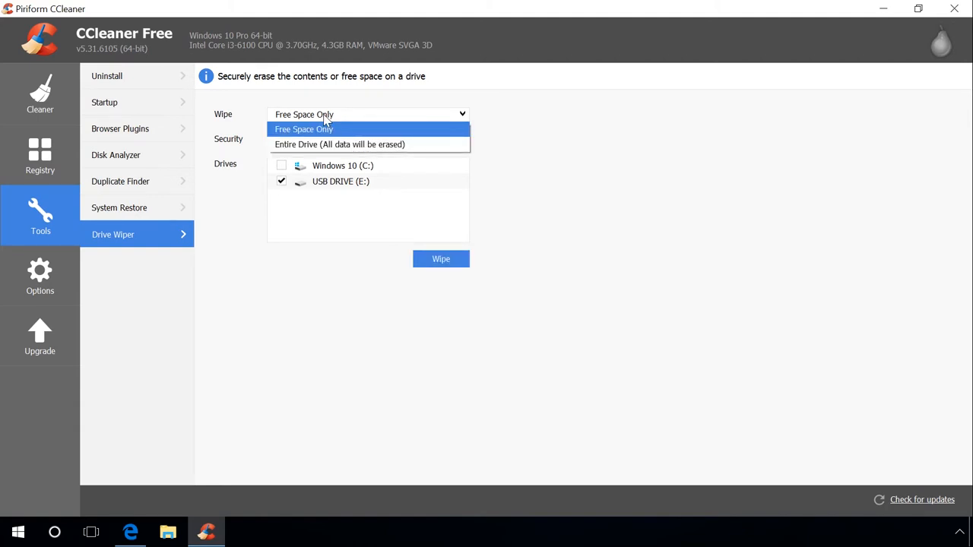
mouse_move(325, 134)
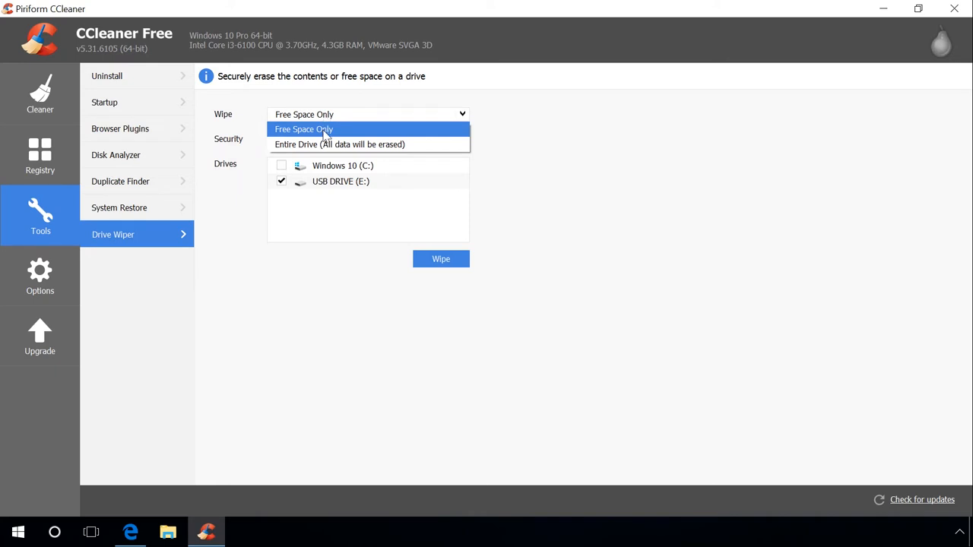
click(340, 145)
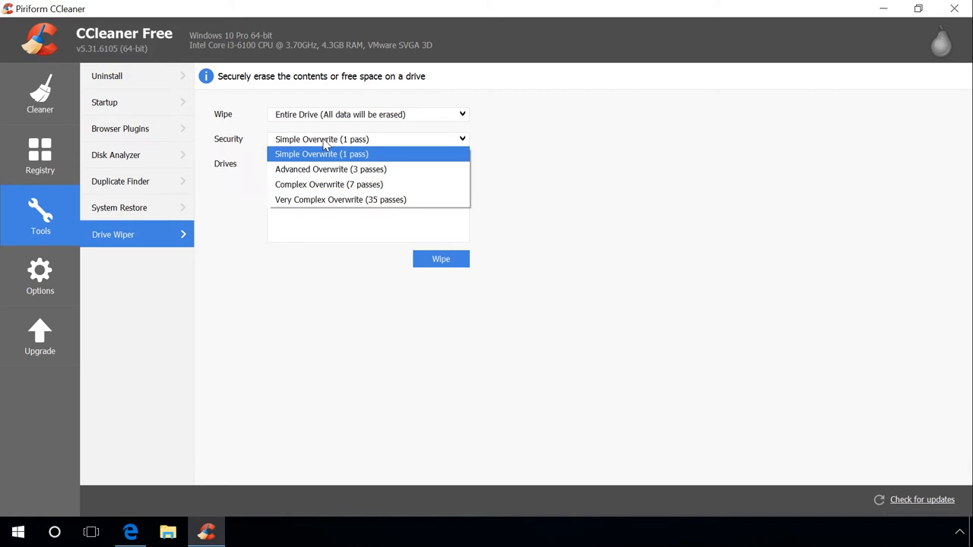
mouse_move(322, 158)
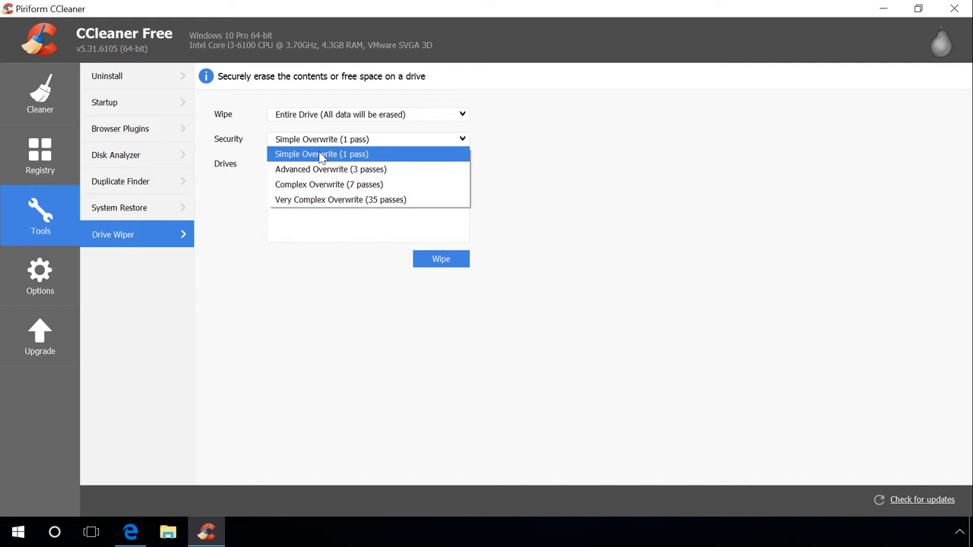
click(321, 154)
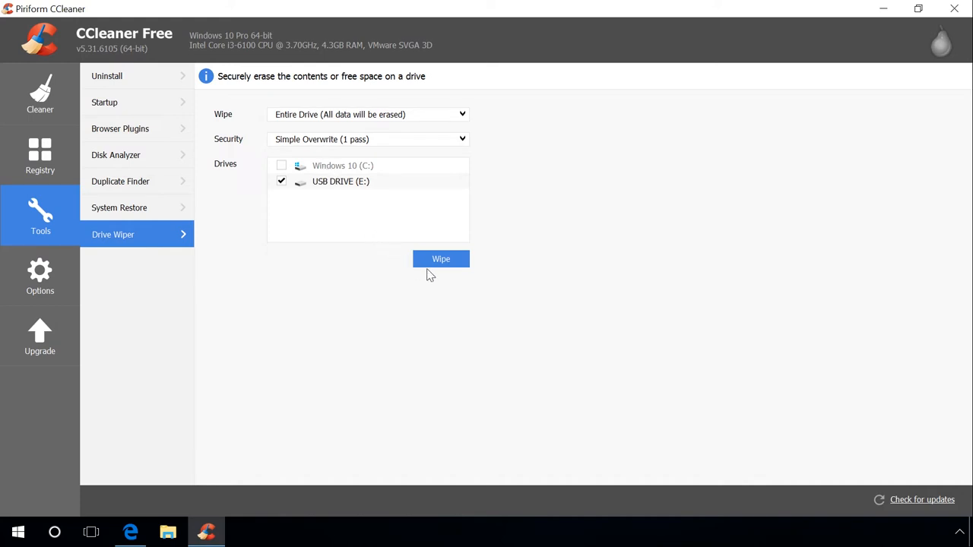
- Start the wipe, confirm with ERASE, and acknowledge the completion message
click(441, 258)
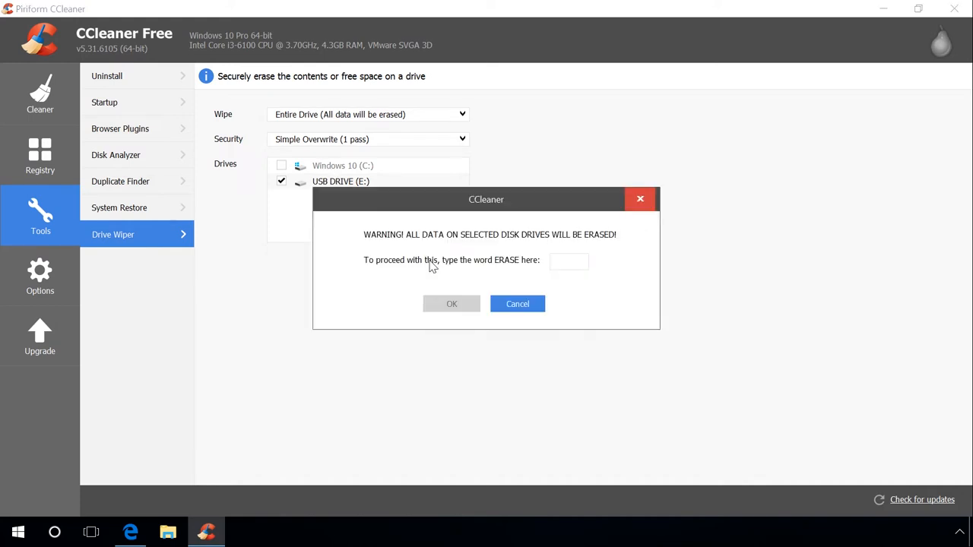
text(ERAS)
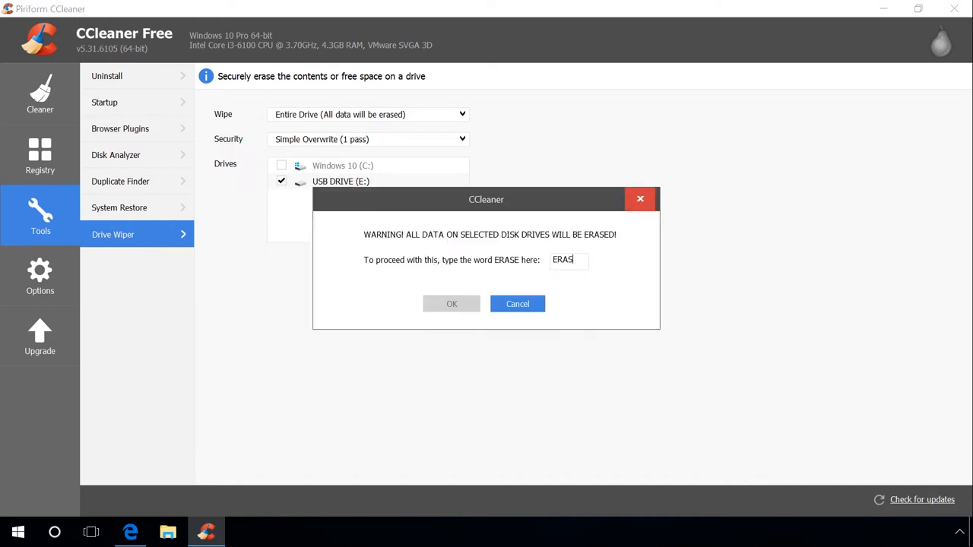
click(452, 304)
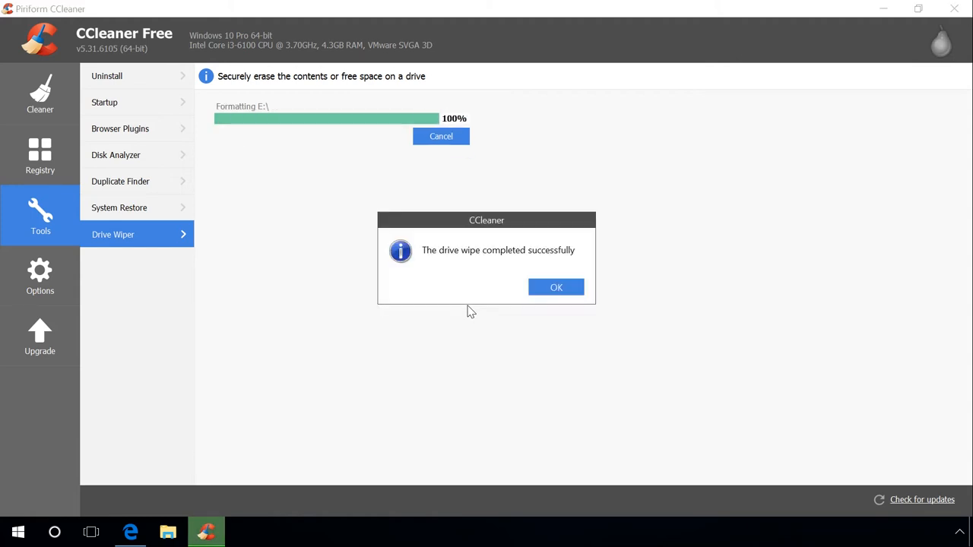
click(557, 286)
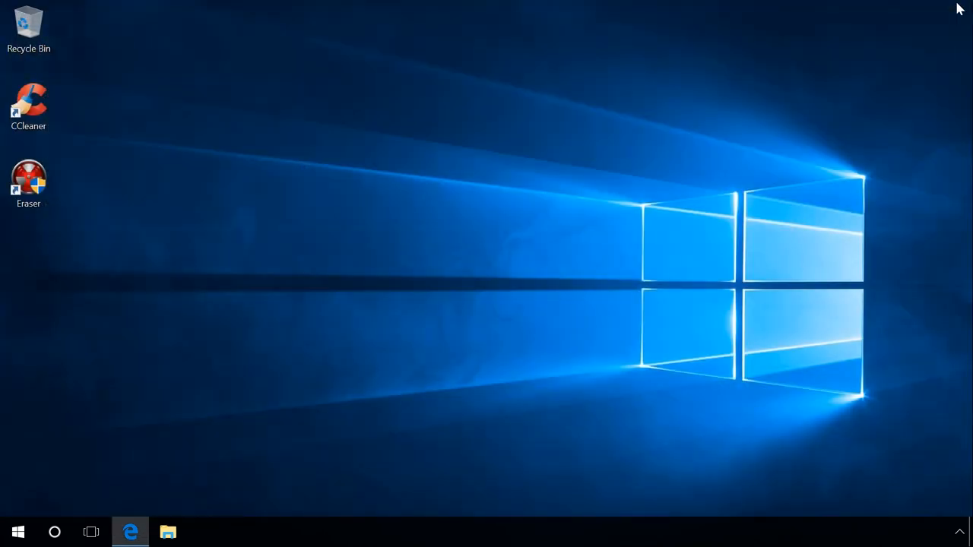
mouse_move(450, 213)
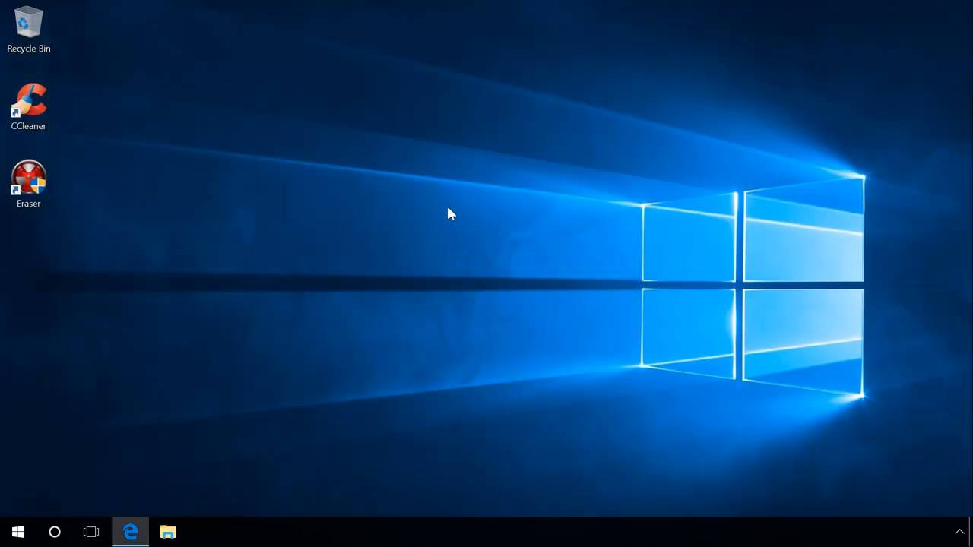
- Launch Eraser maximized and drop down the Erase Schedule new-task menu
click(29, 176)
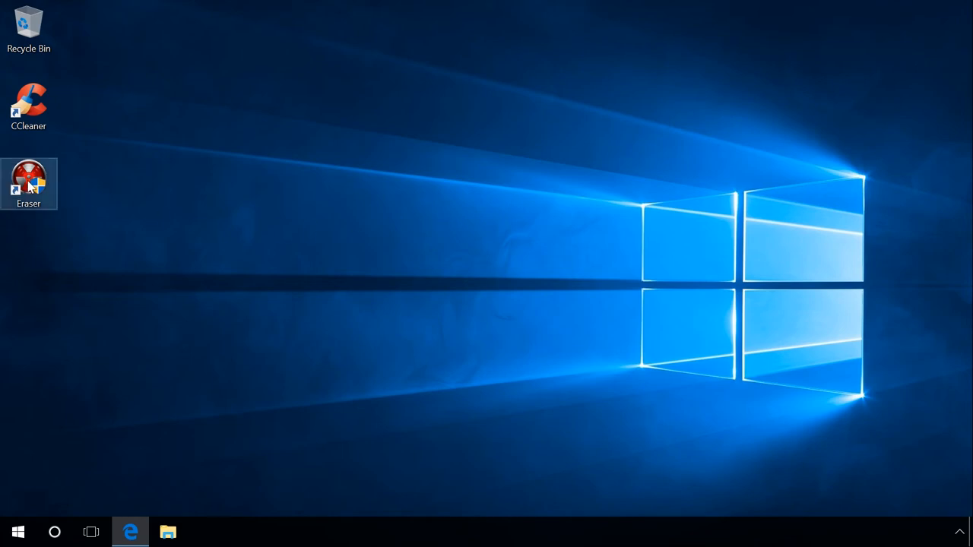
double_click(29, 175)
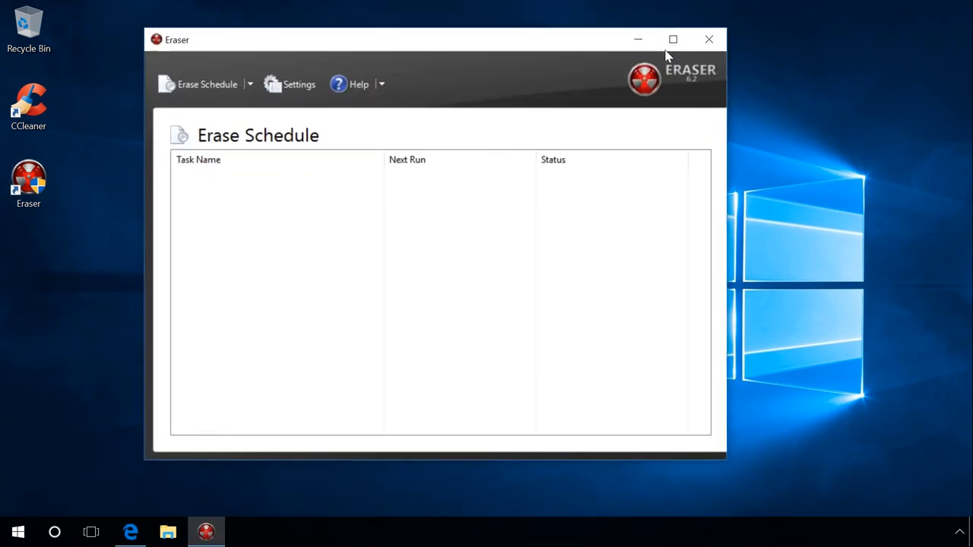
click(672, 40)
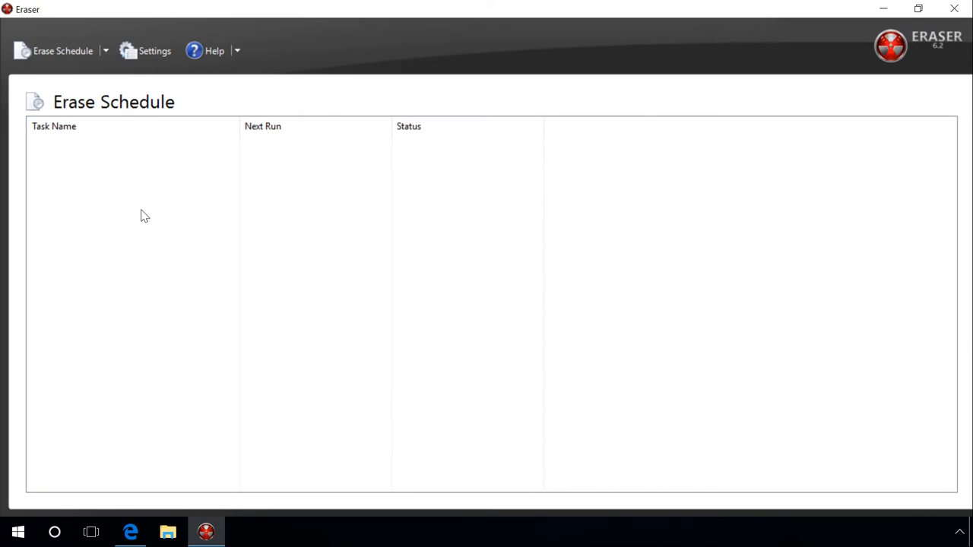
click(106, 50)
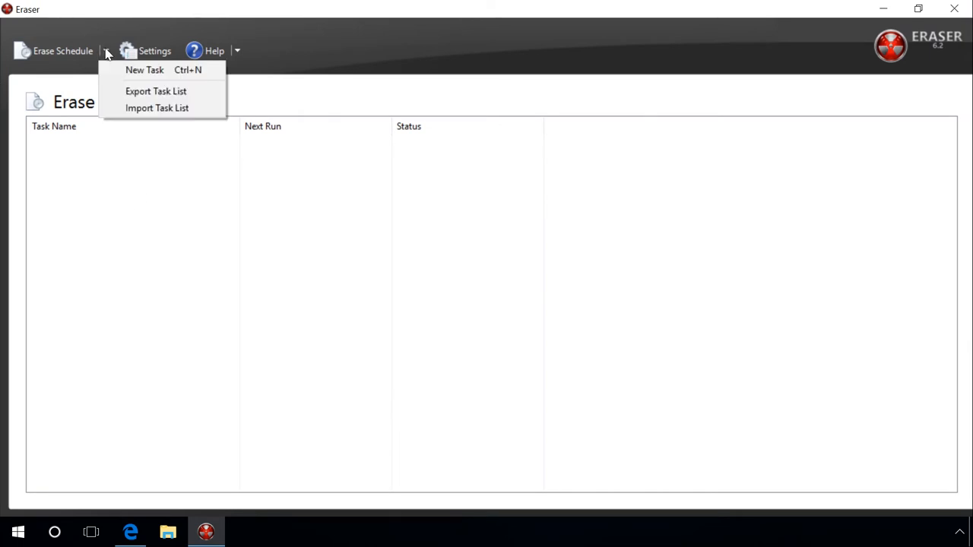
mouse_move(119, 70)
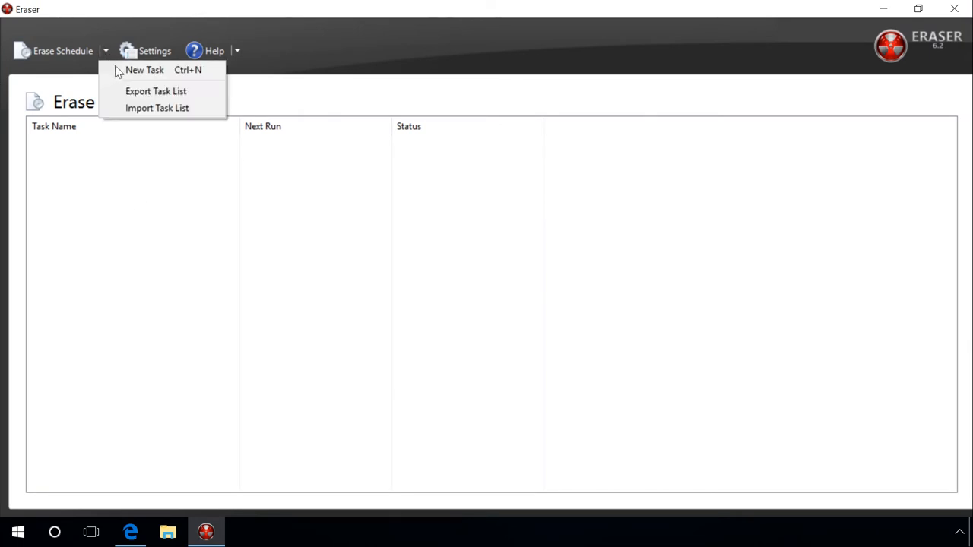
- Create a task named 'Drive E' set to run manually and go to Add Data
click(143, 70)
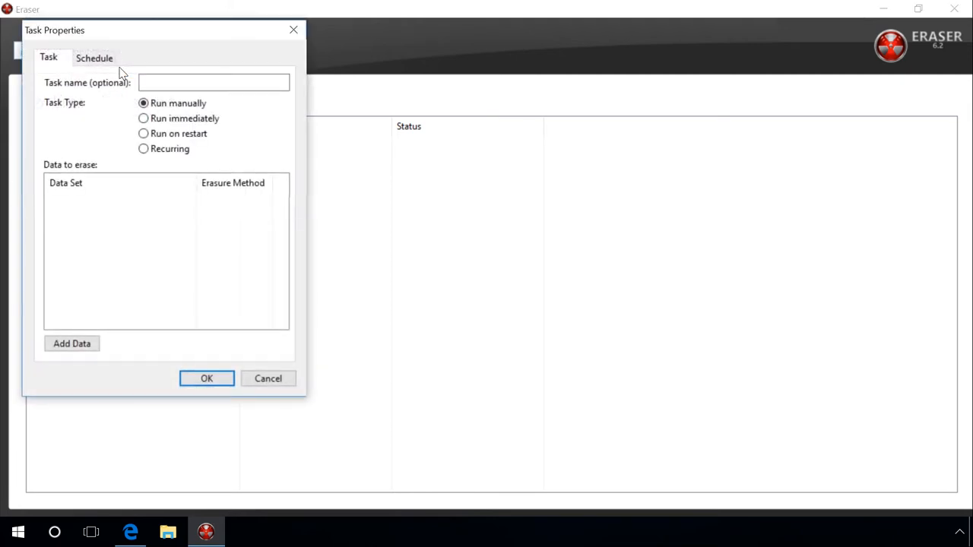
drag(55, 30, 225, 86)
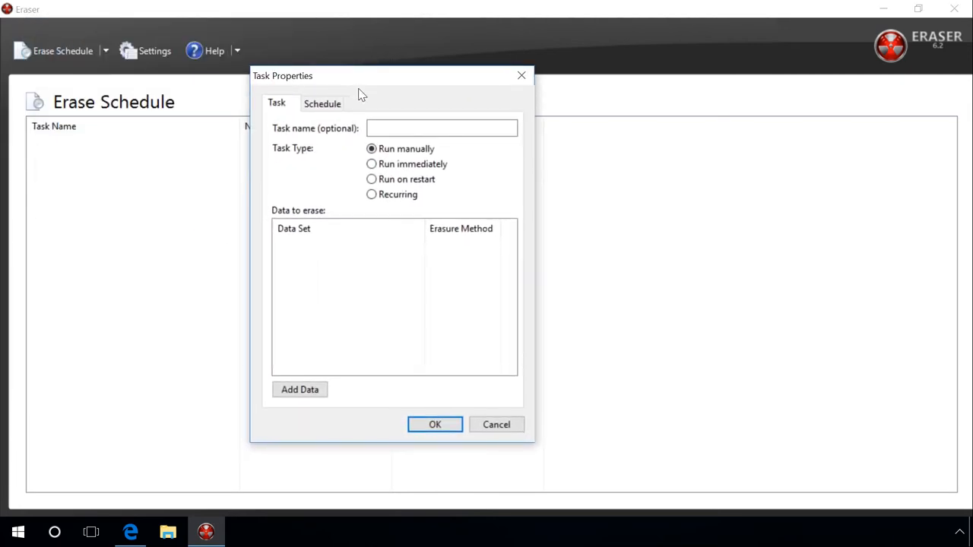
text(Dri)
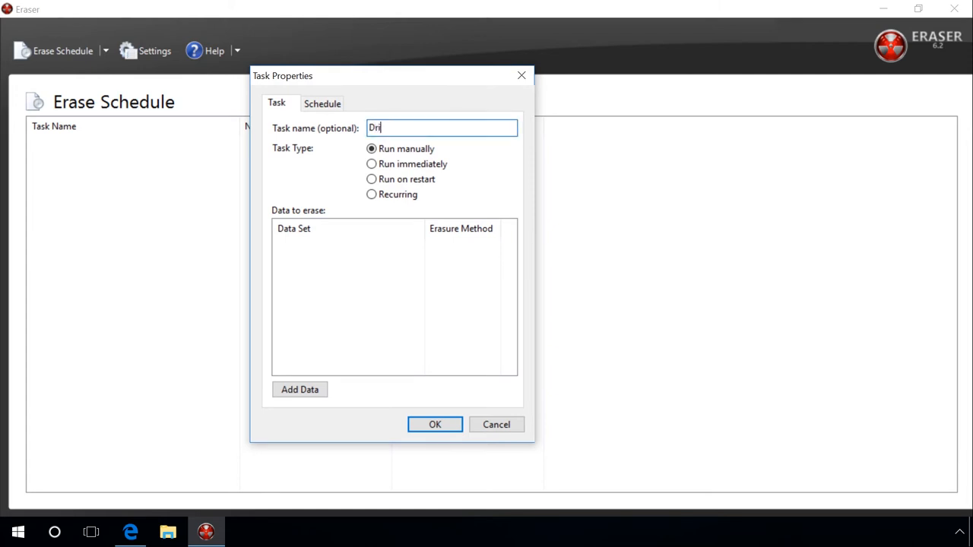
text(ve E)
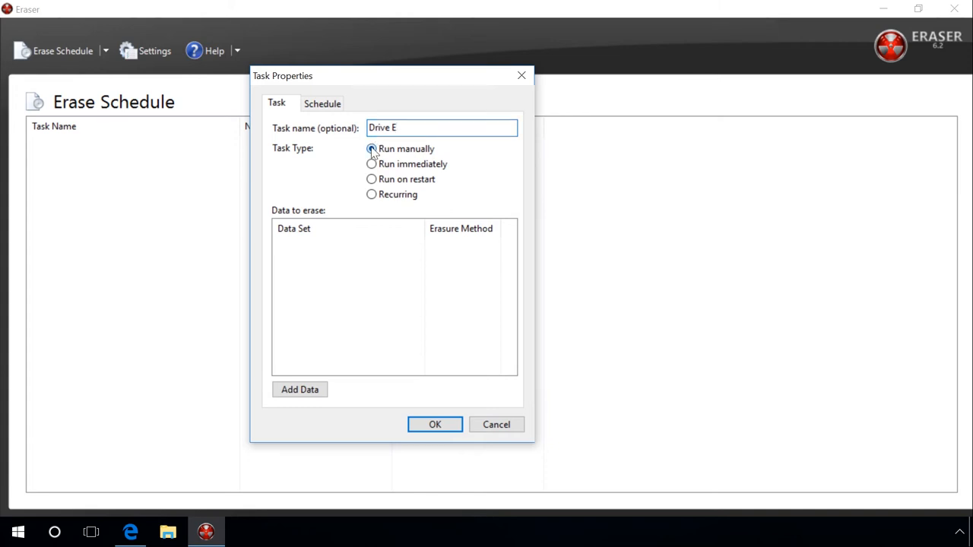
click(371, 149)
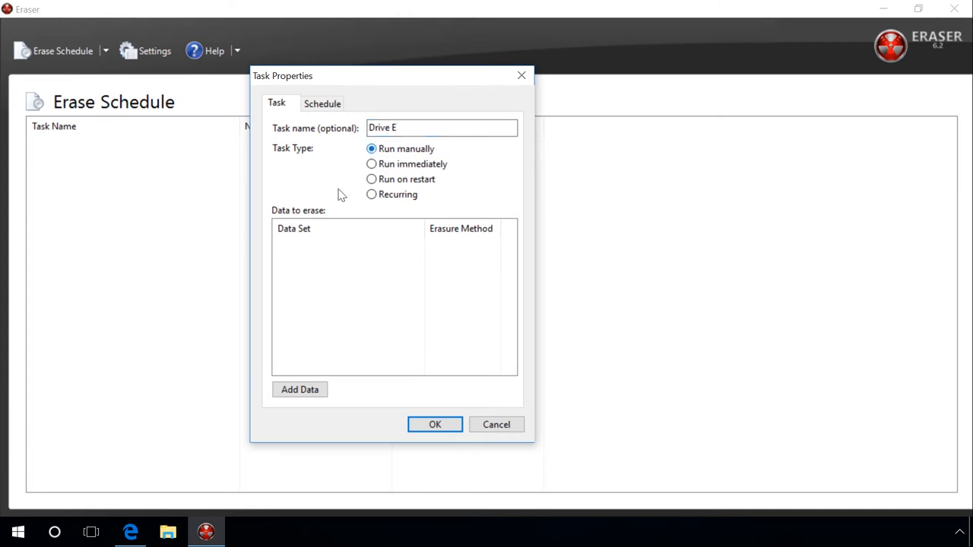
click(300, 389)
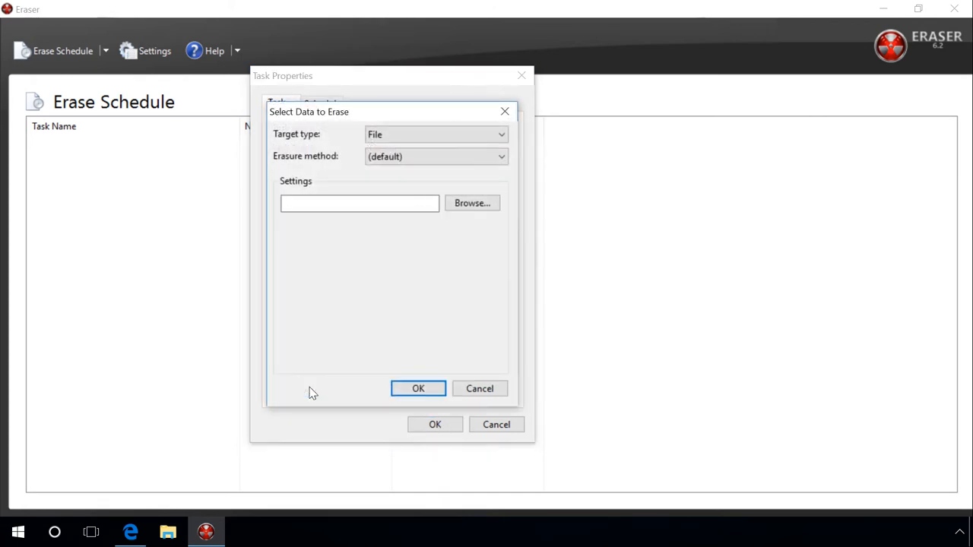
mouse_move(359, 298)
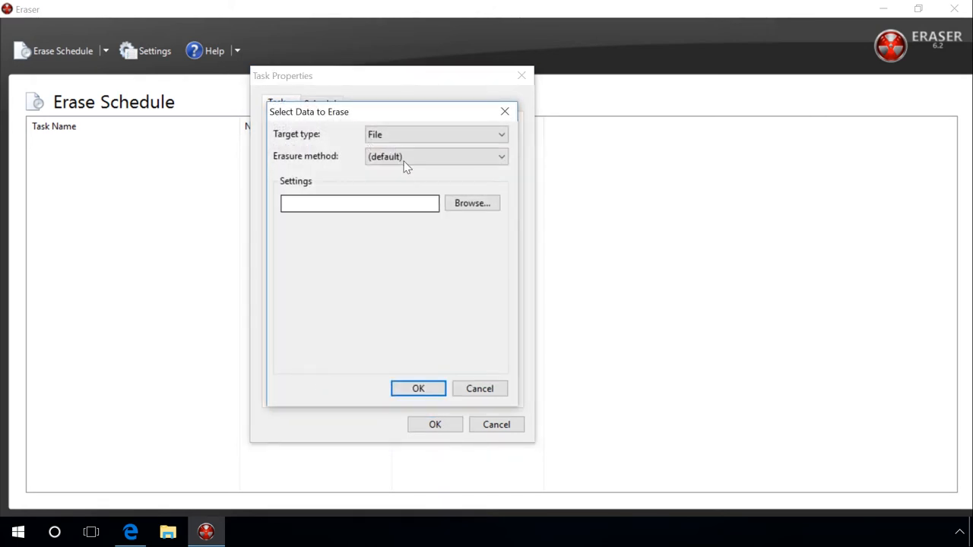
- Add USB DRIVE (E:) as a Drive/Partition target using Pseudorandom Data (1 pass)
click(435, 134)
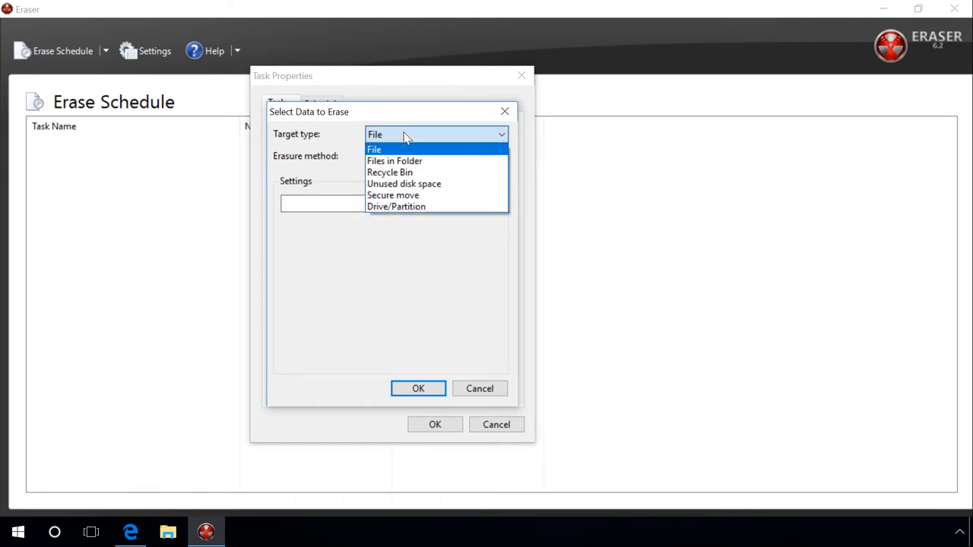
mouse_move(395, 206)
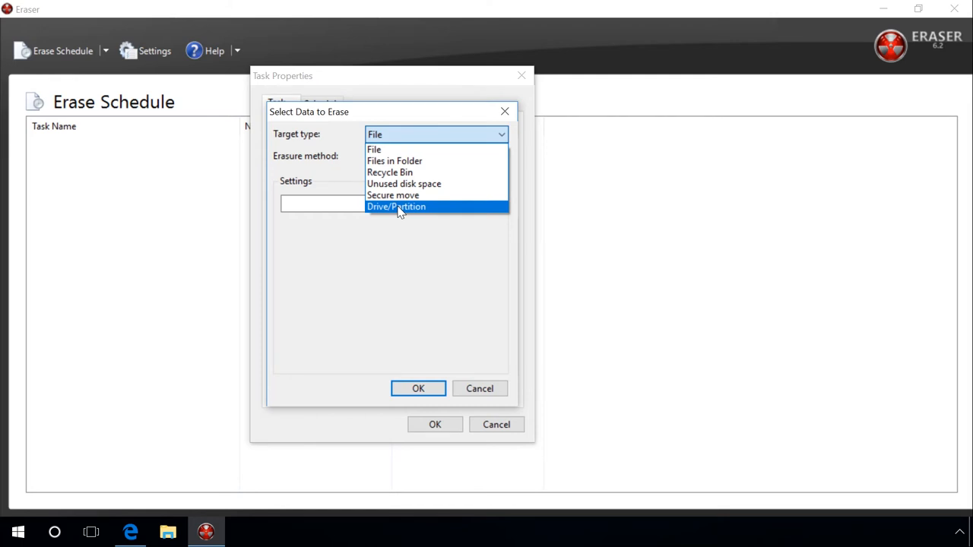
click(395, 206)
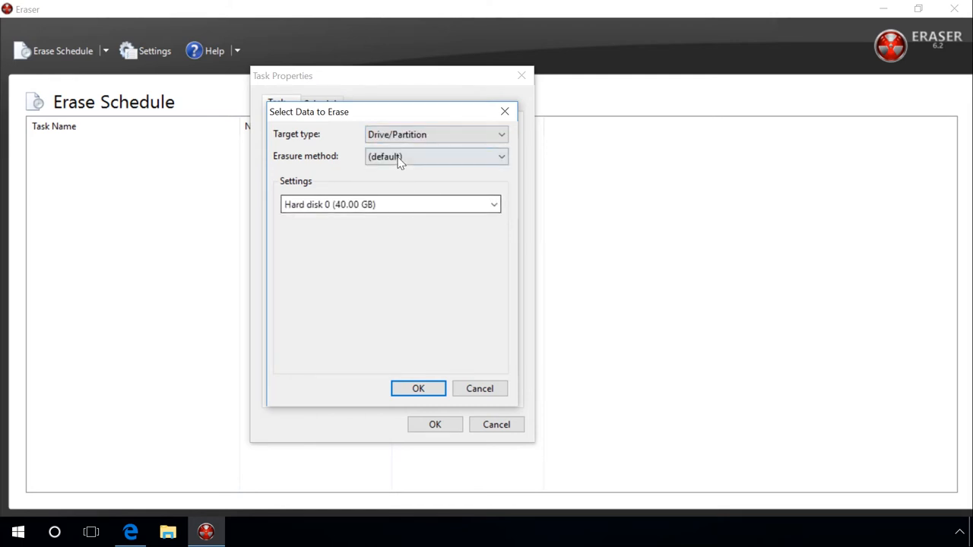
click(434, 155)
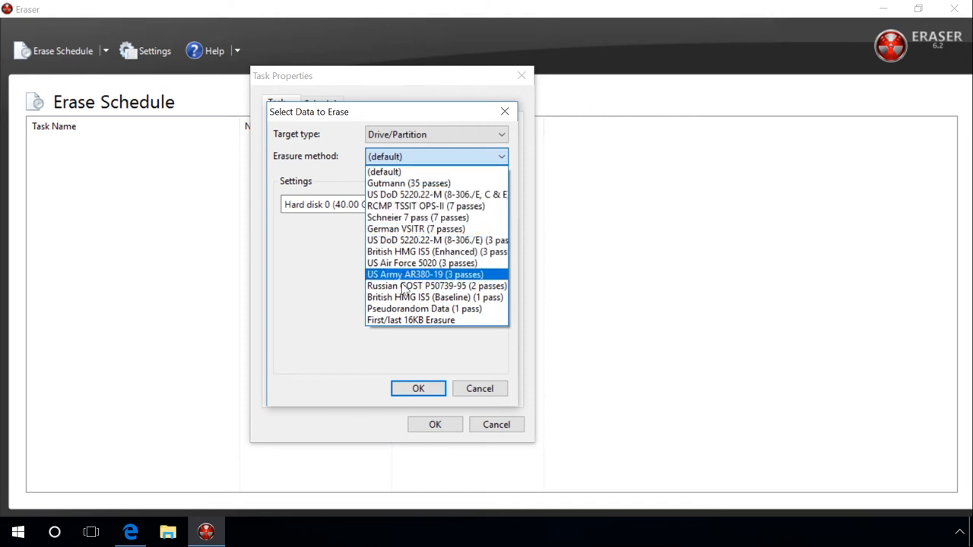
click(423, 309)
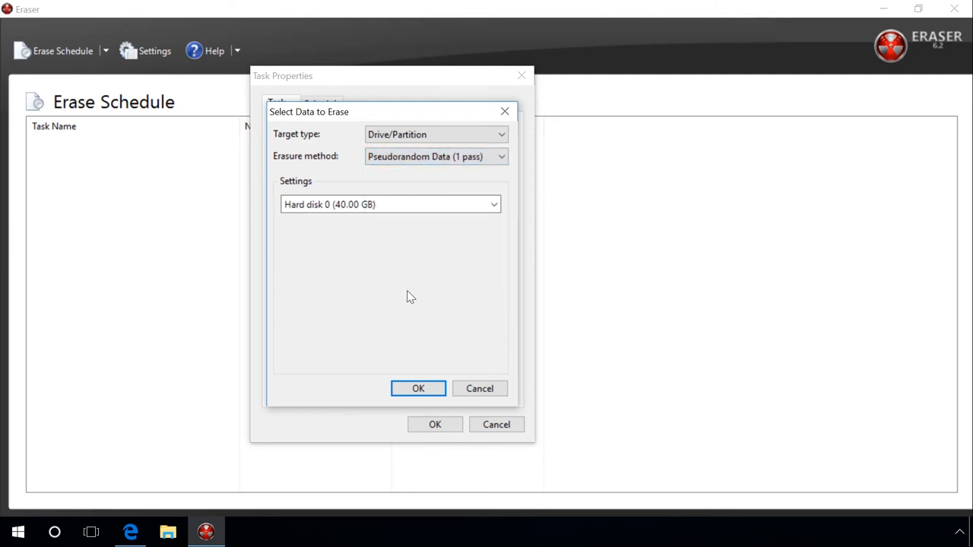
click(492, 203)
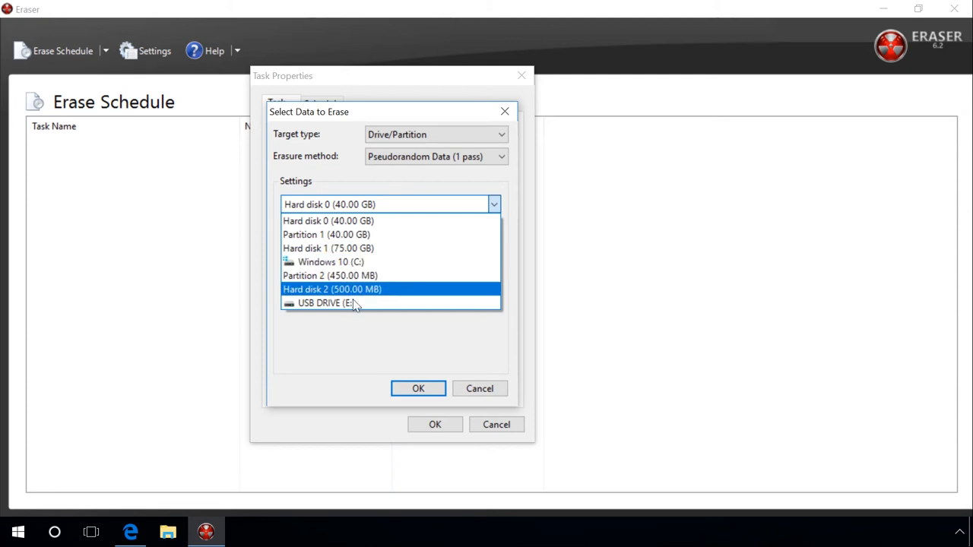
click(325, 303)
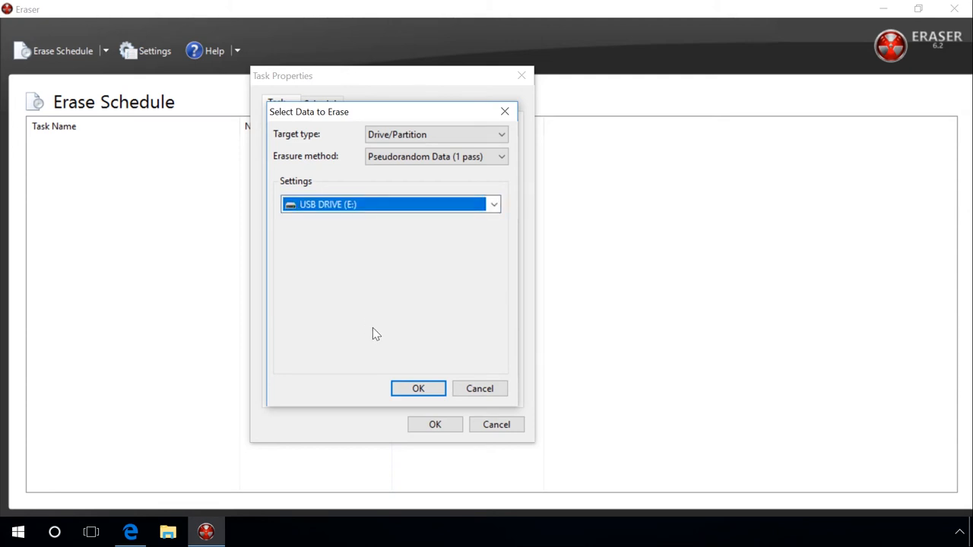
click(418, 389)
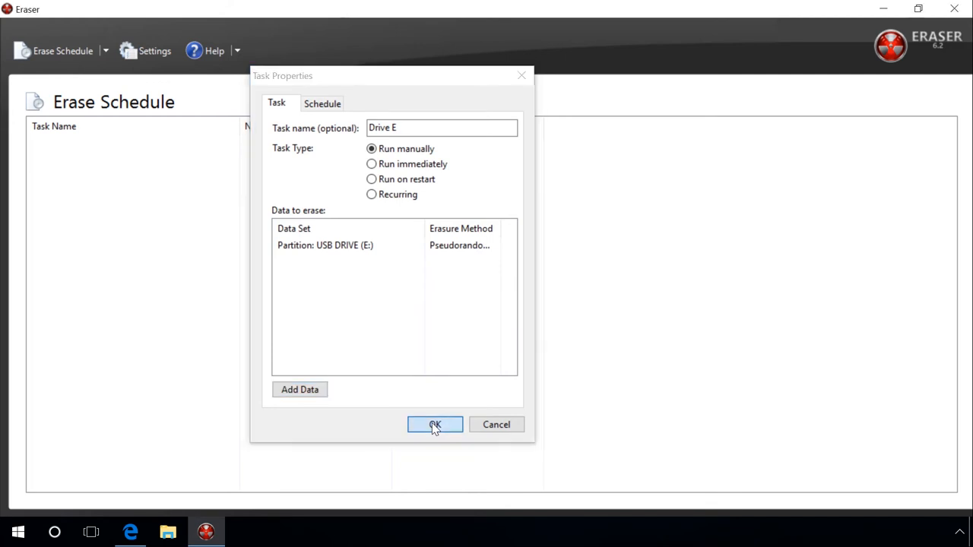
- Save the Drive E task and let it run to Completed status
click(434, 424)
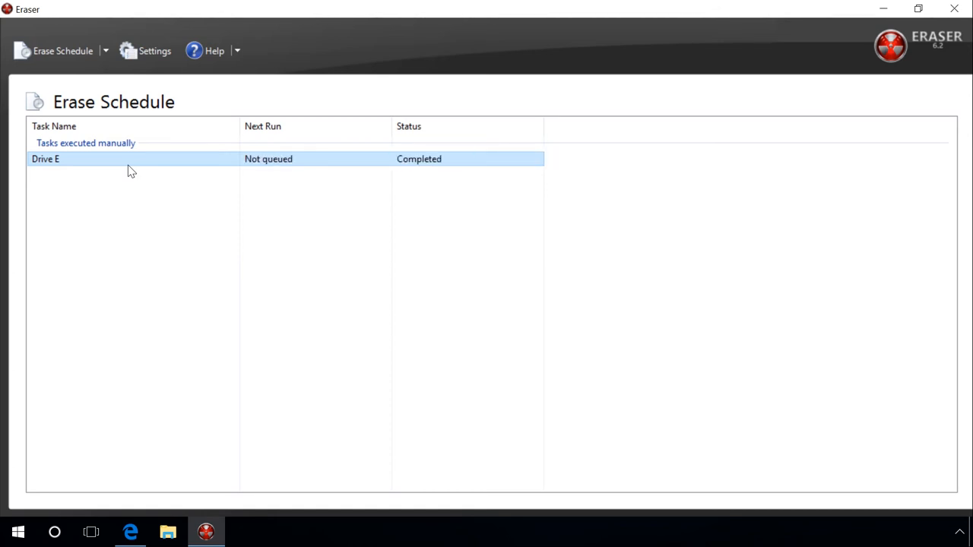
mouse_move(921, 24)
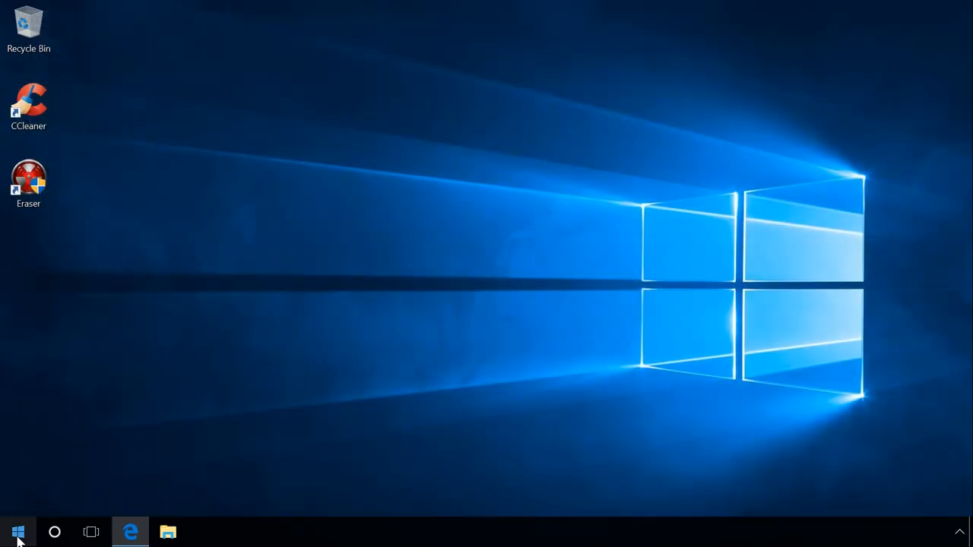
- From Start, go to Settings > Update & security > Recovery
click(18, 532)
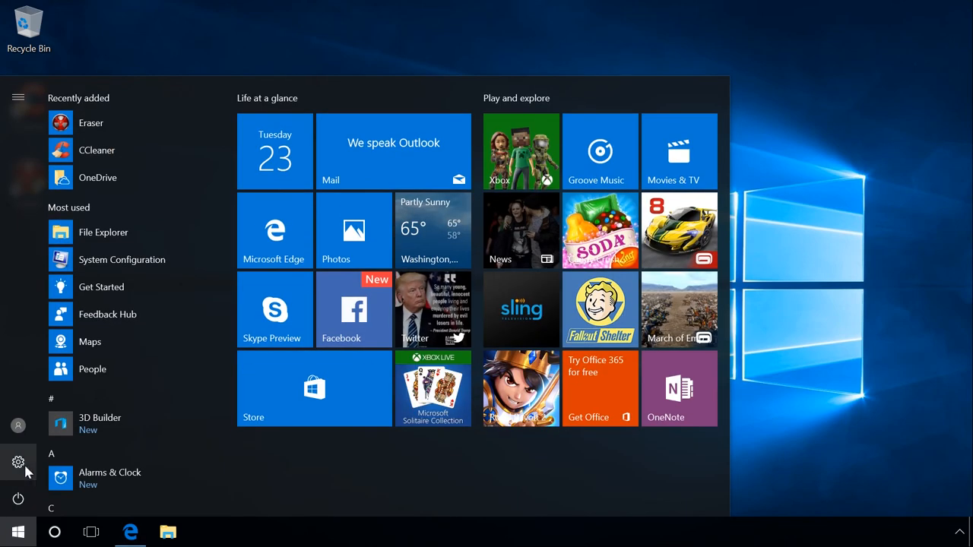
click(19, 462)
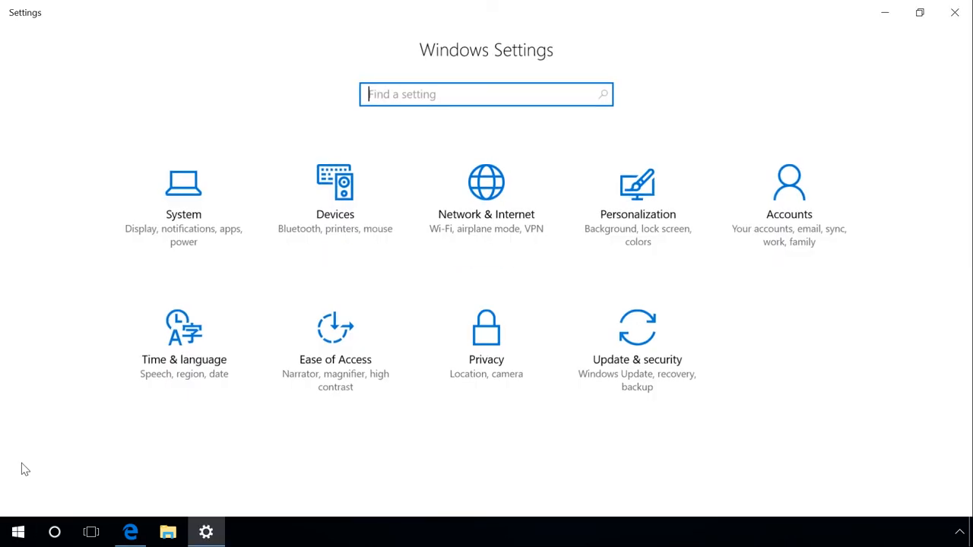
click(637, 342)
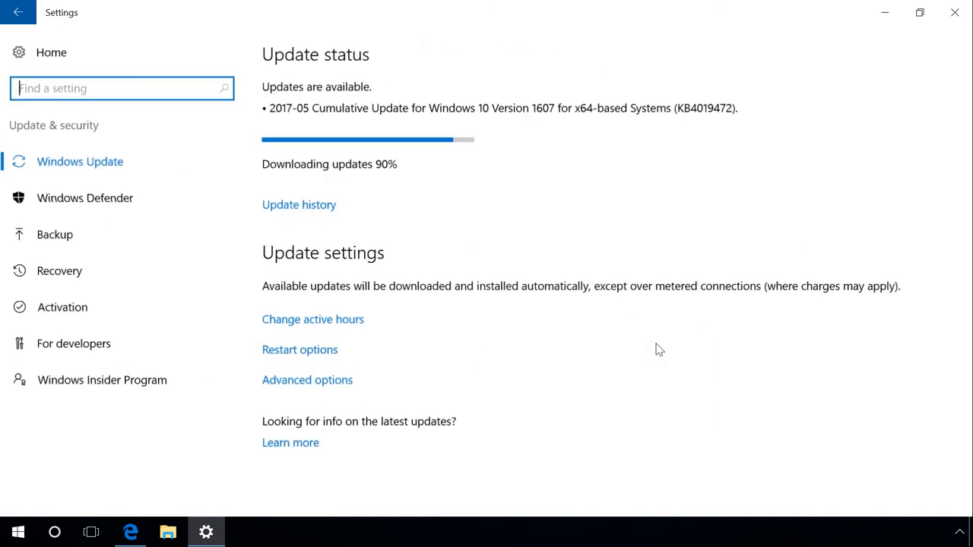
click(58, 270)
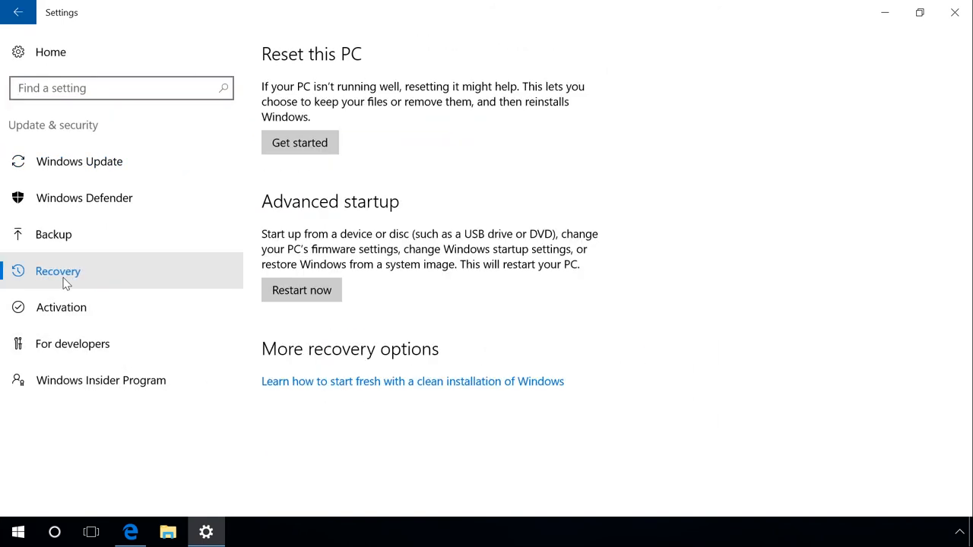
mouse_move(401, 139)
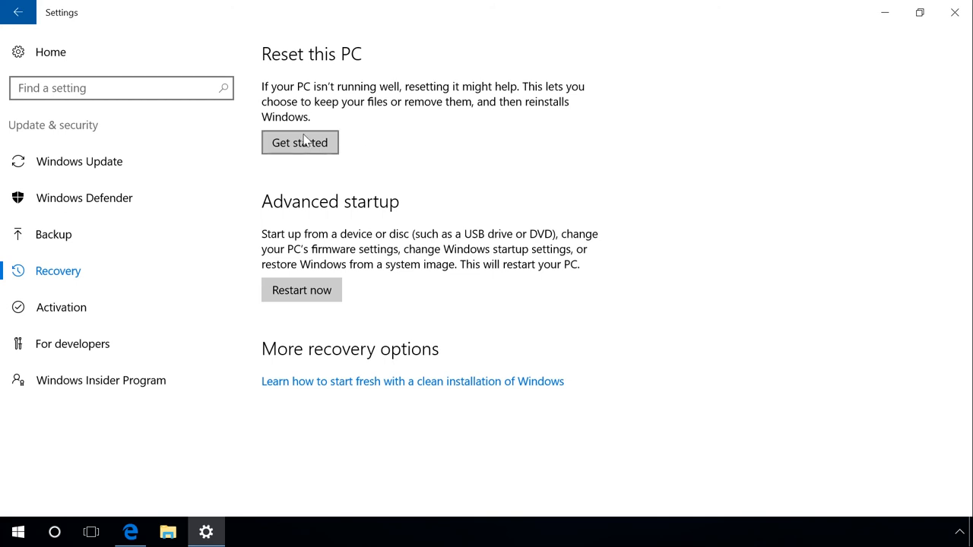
- Walk Reset this PC to the clean-drive choice, then cancel and close Settings
click(300, 143)
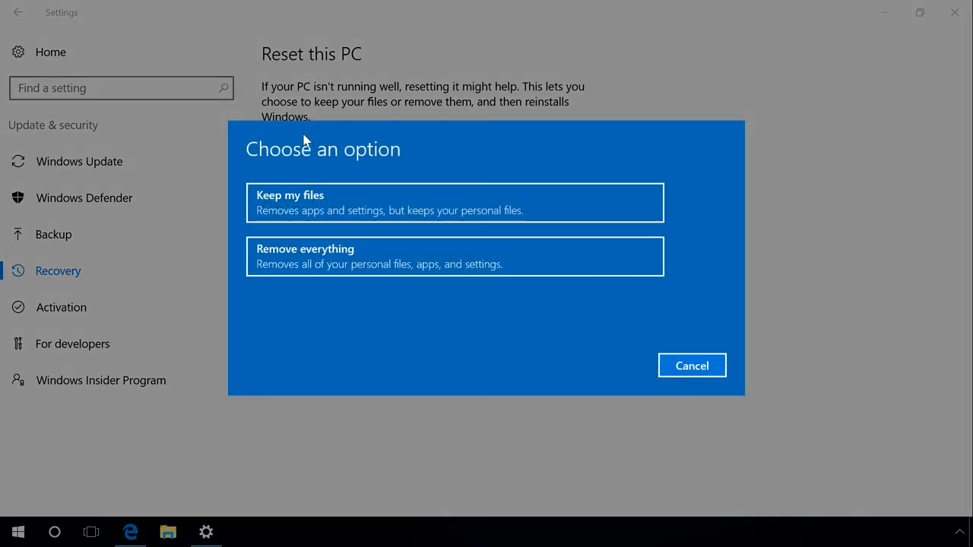
mouse_move(304, 255)
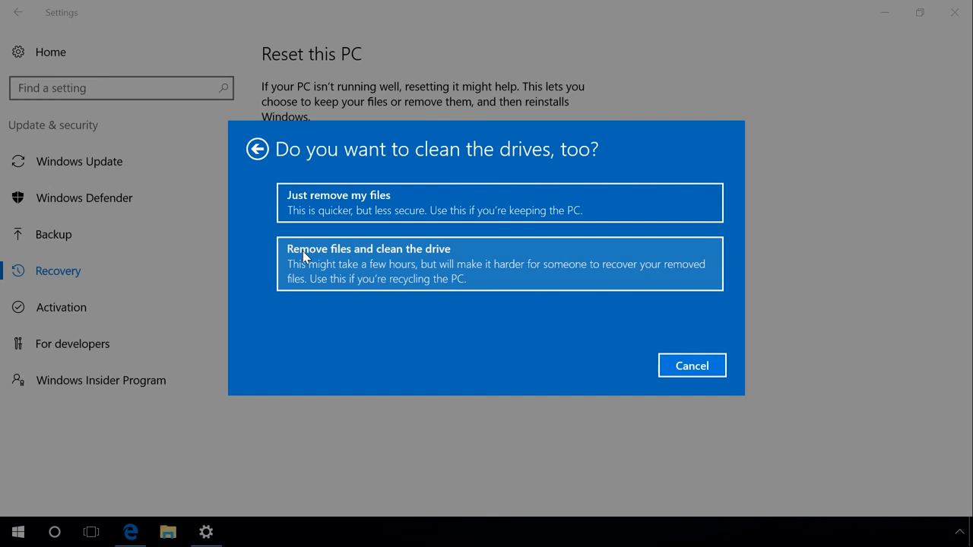
click(690, 365)
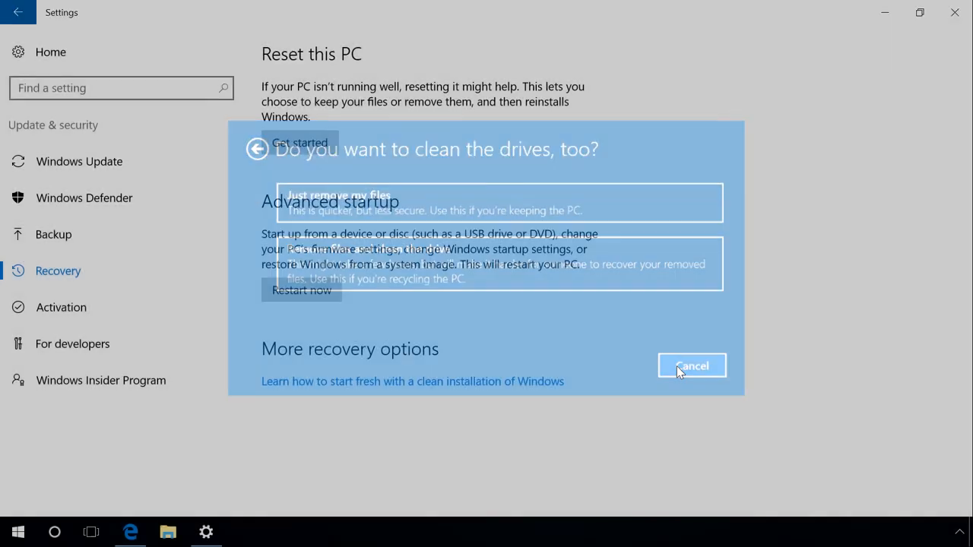
click(691, 365)
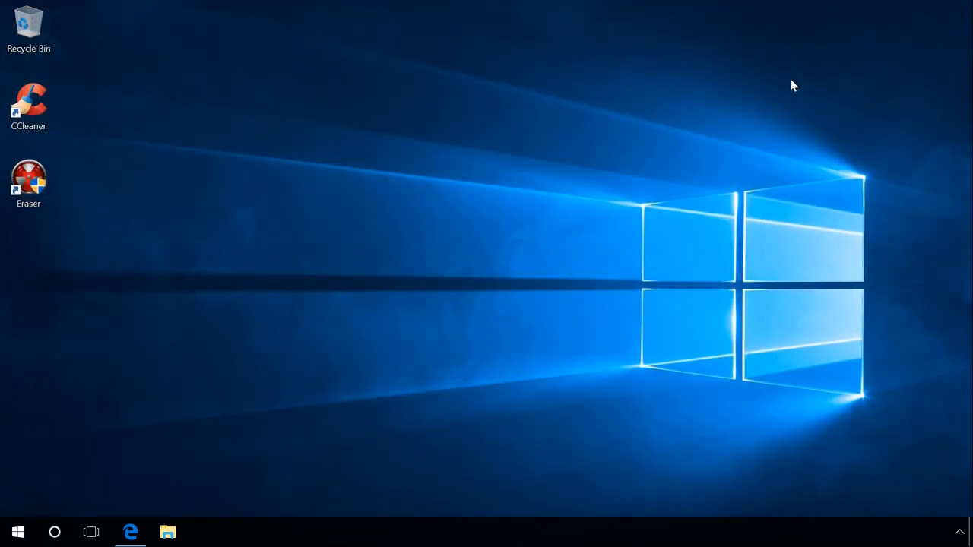
mouse_move(54, 532)
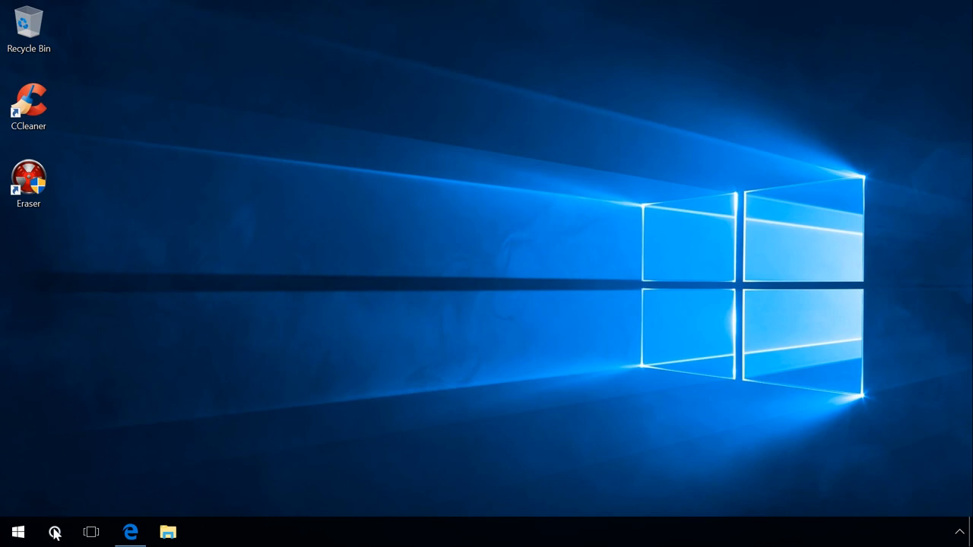
- Search the taskbar for 'bit' to bring up Manage BitLocker
click(55, 532)
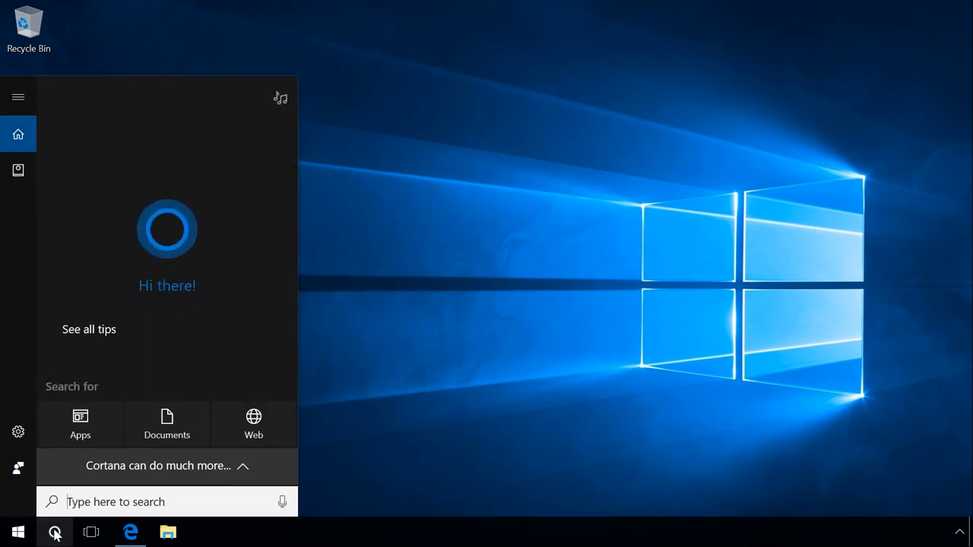
text(bit)
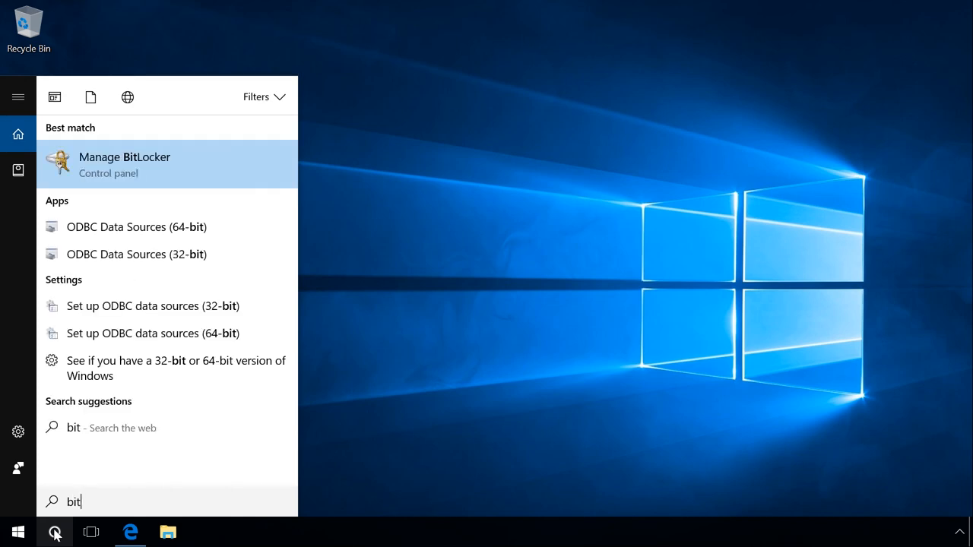
mouse_move(90, 470)
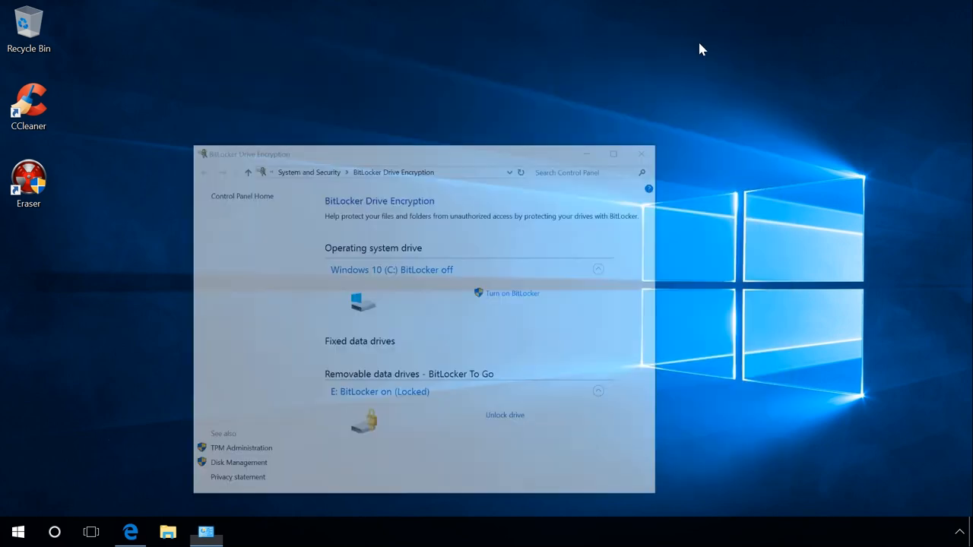
- Close the BitLocker window and try opening the locked Local Disk (E:) from This PC
click(641, 154)
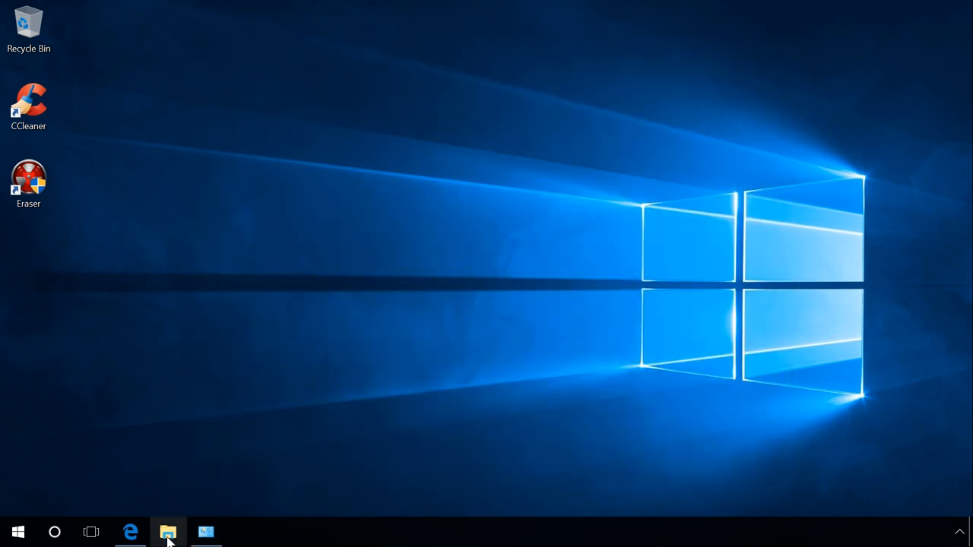
click(168, 532)
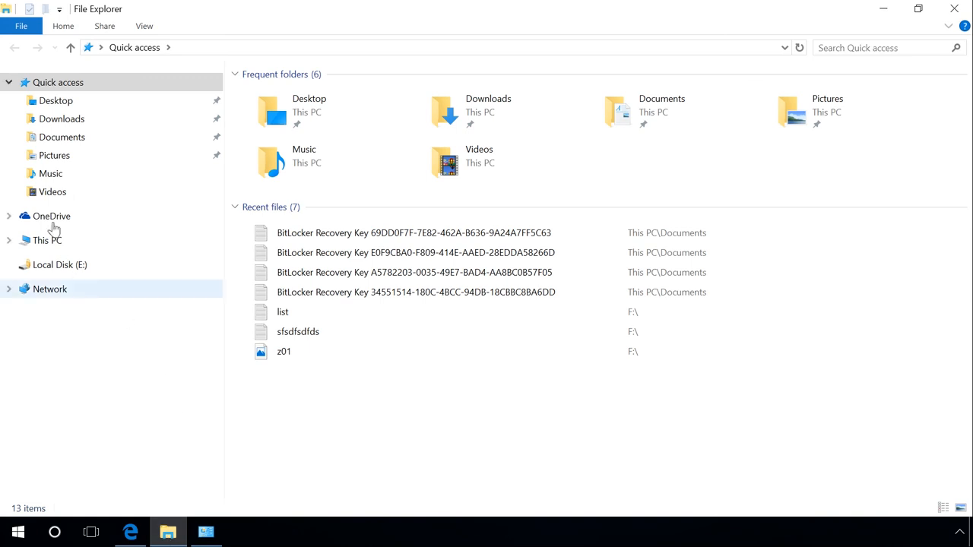
click(47, 240)
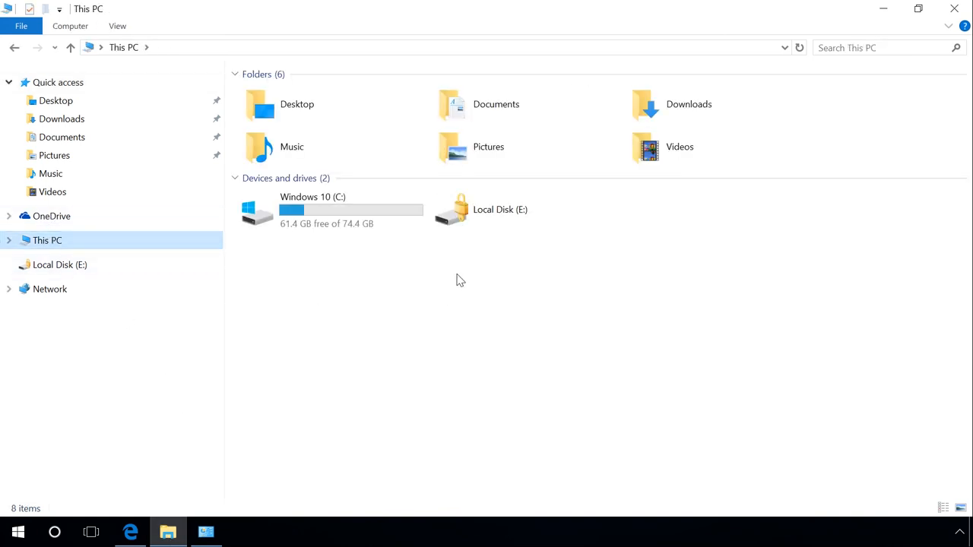
double_click(487, 209)
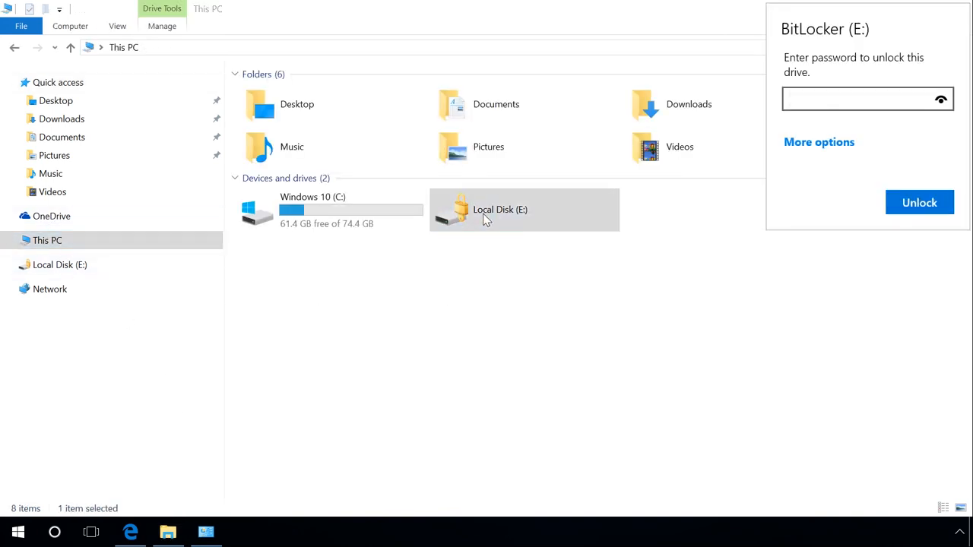
- Choose to unlock drive E with the 48-digit recovery key (Key ID 69DD0F7F)
click(818, 142)
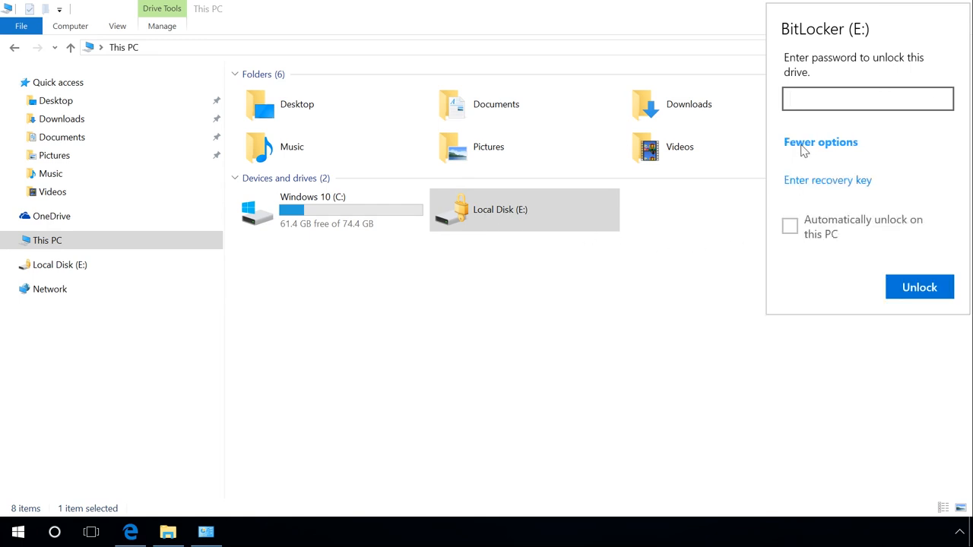
click(827, 180)
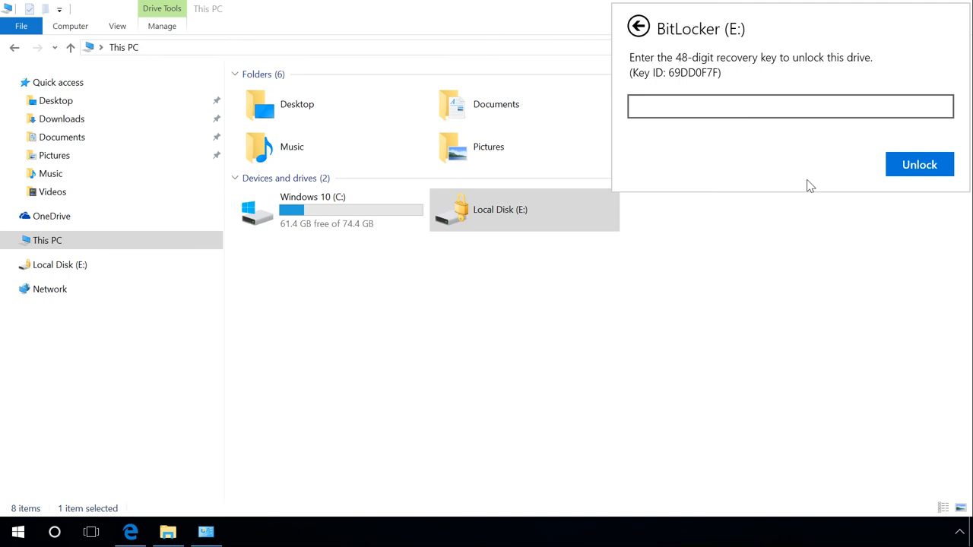
click(789, 106)
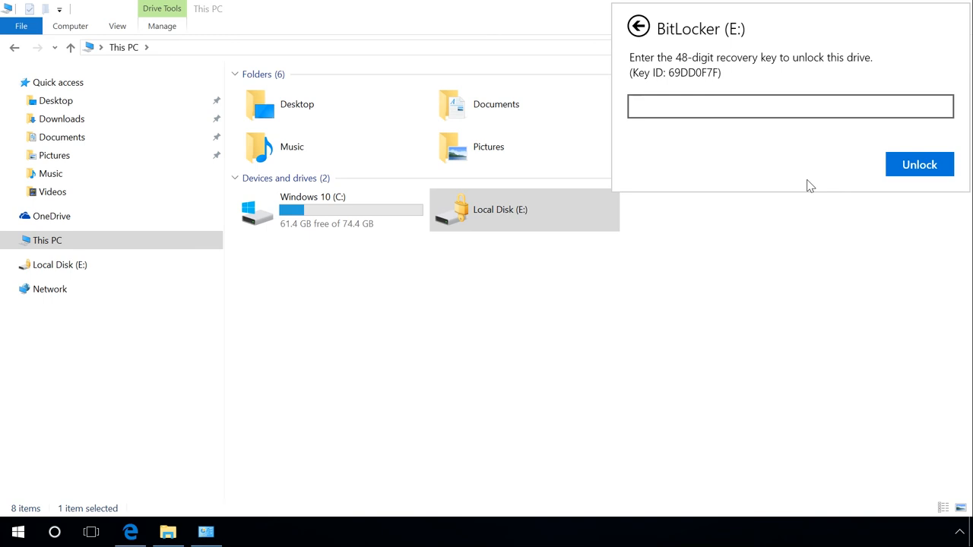
click(790, 106)
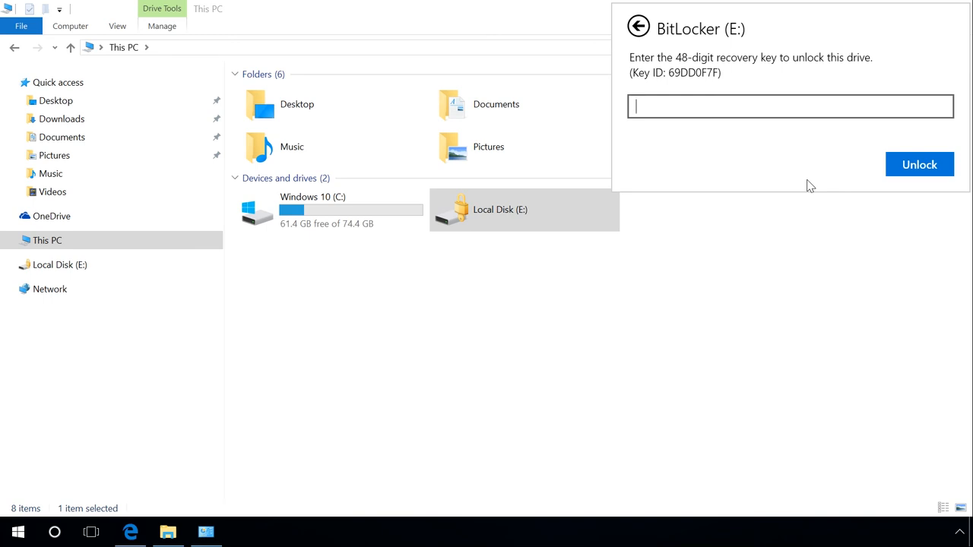
mouse_move(631, 277)
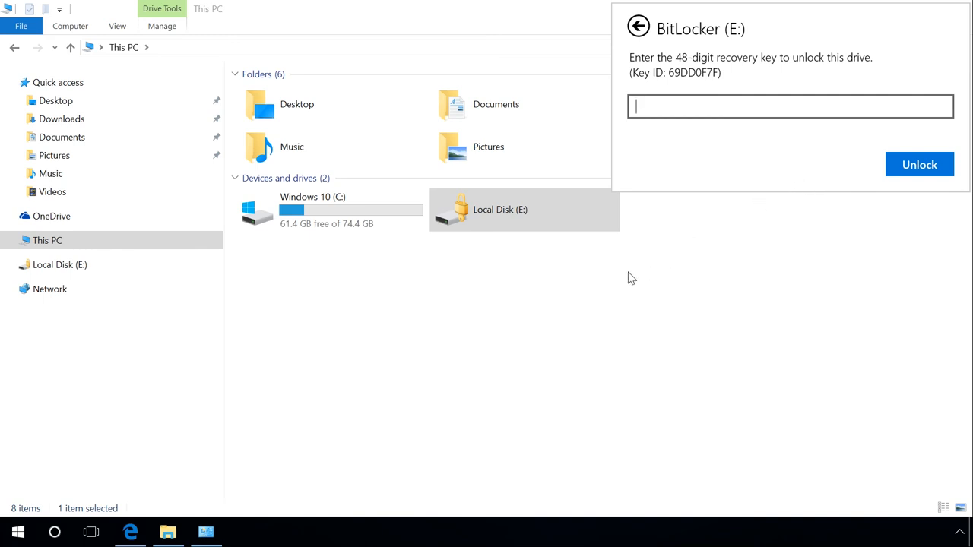